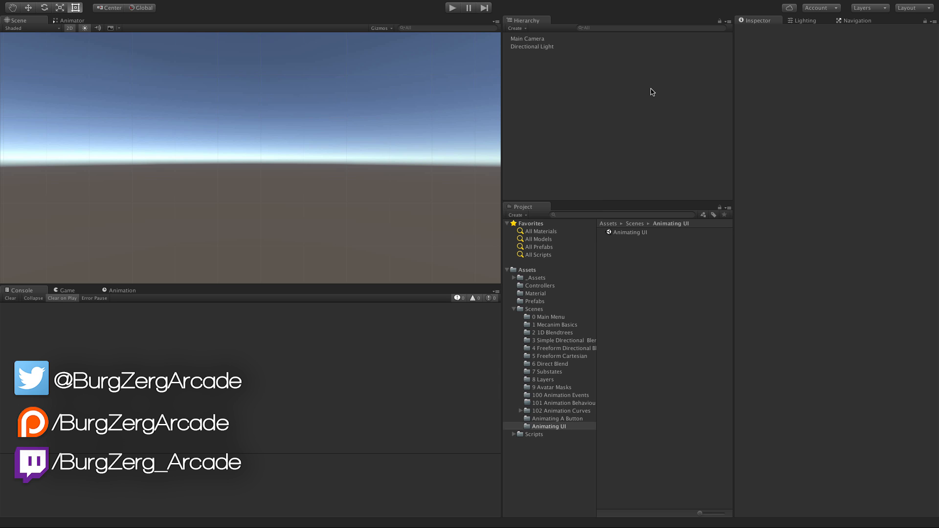
# Bring up the Hierarchy context menu to reach the UI submenu.
pyautogui.rightClick(653, 92)
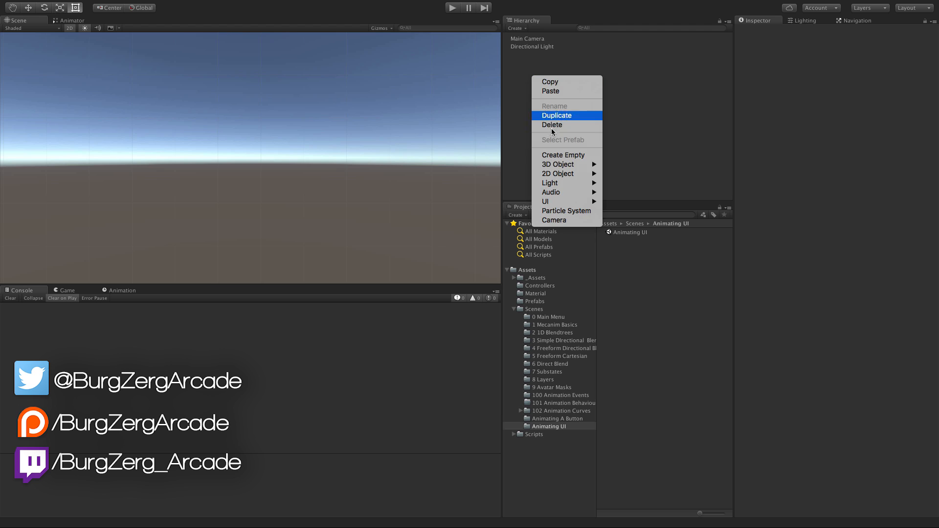
pyautogui.moveTo(562, 201)
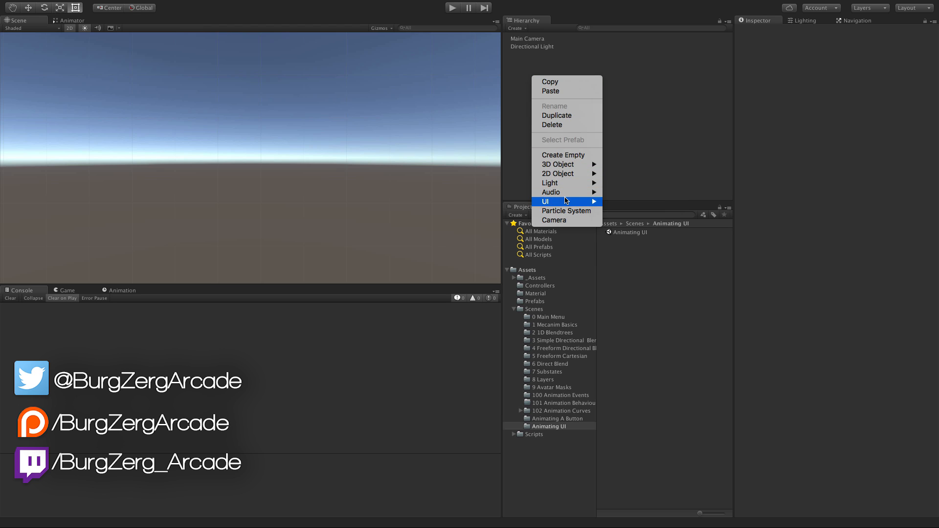
pyautogui.moveTo(546, 202)
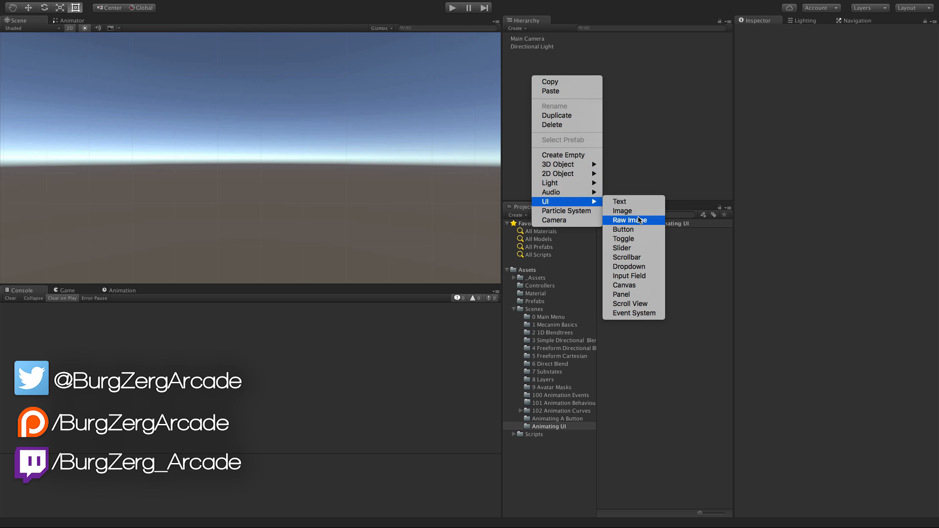
pyautogui.moveTo(623, 211)
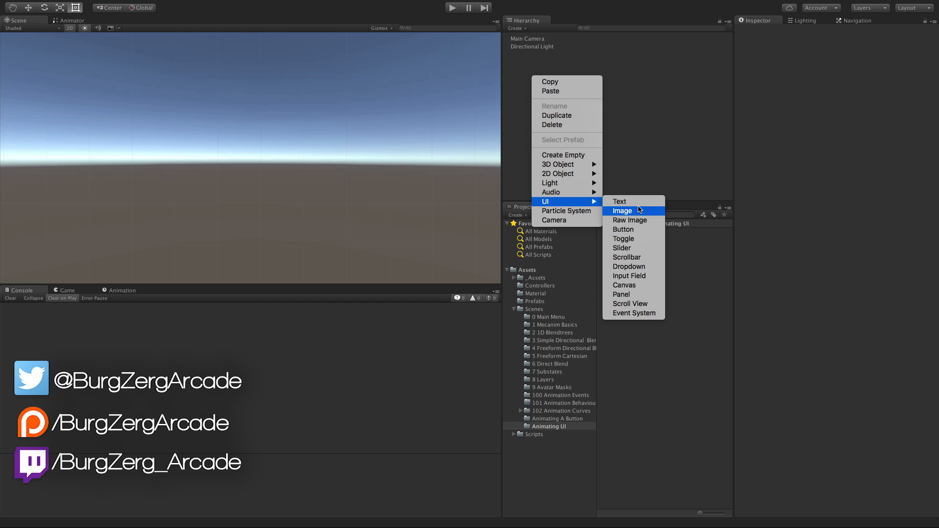
# Add a UI Image on a new canvas, anchored middle-left with height 254 and Pos Y 0.
pyautogui.click(623, 210)
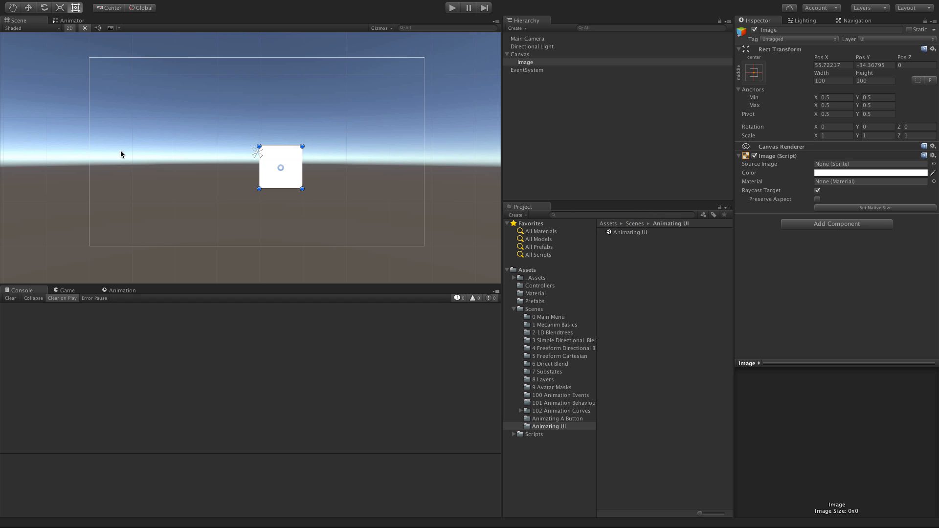
pyautogui.moveTo(197, 153)
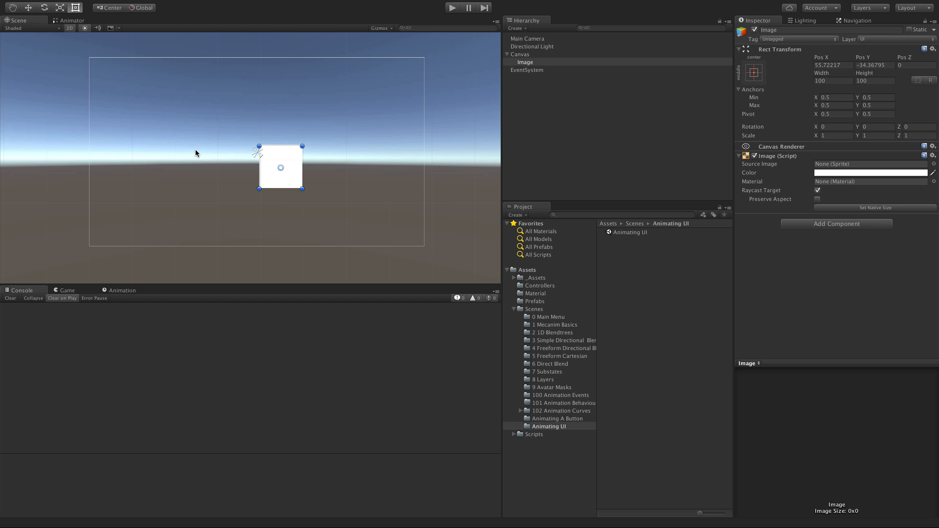
pyautogui.moveTo(567, 116)
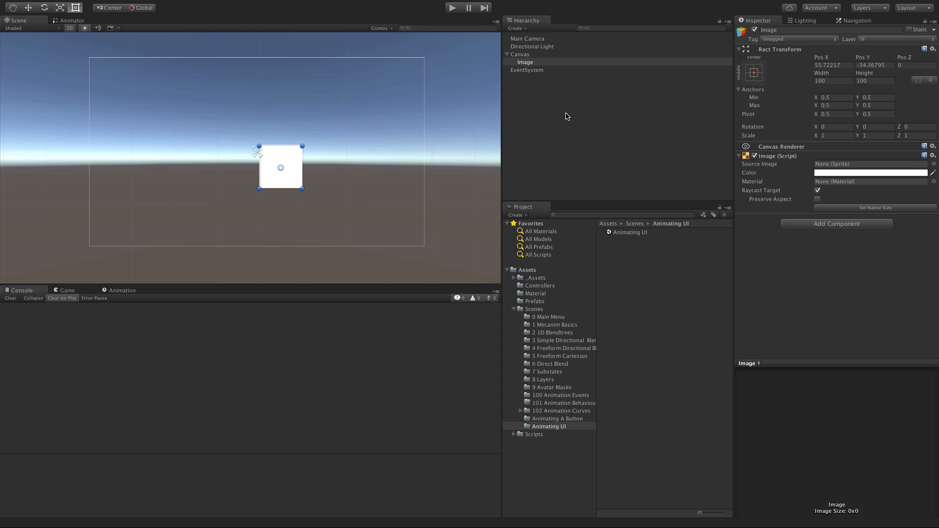
pyautogui.moveTo(791, 59)
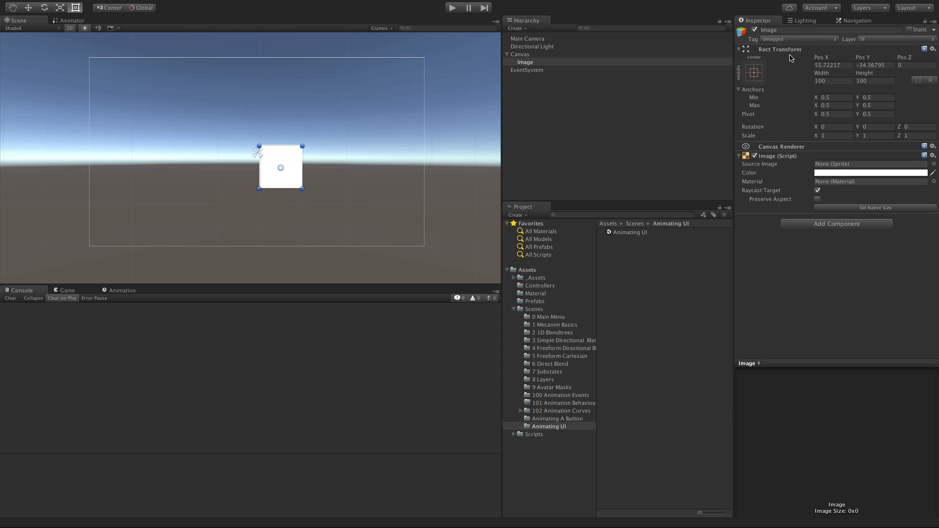
pyautogui.moveTo(708, 73)
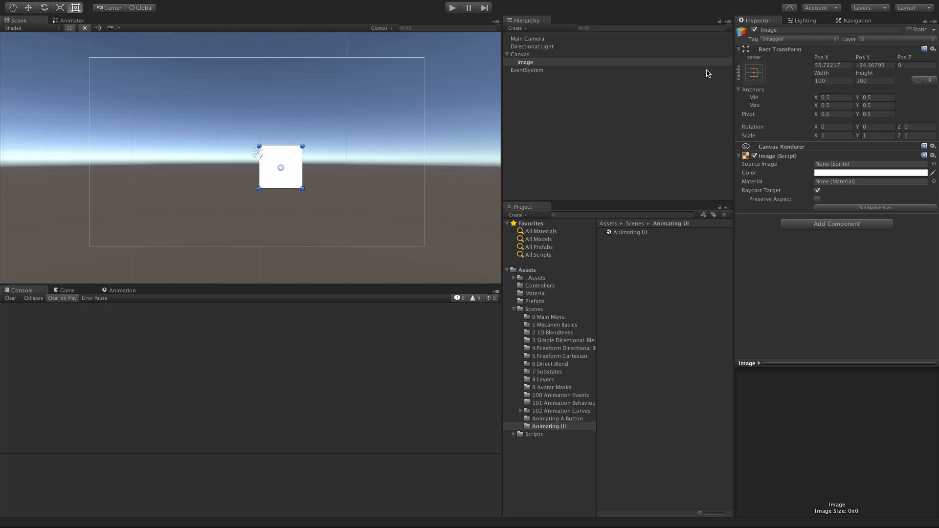
pyautogui.click(755, 72)
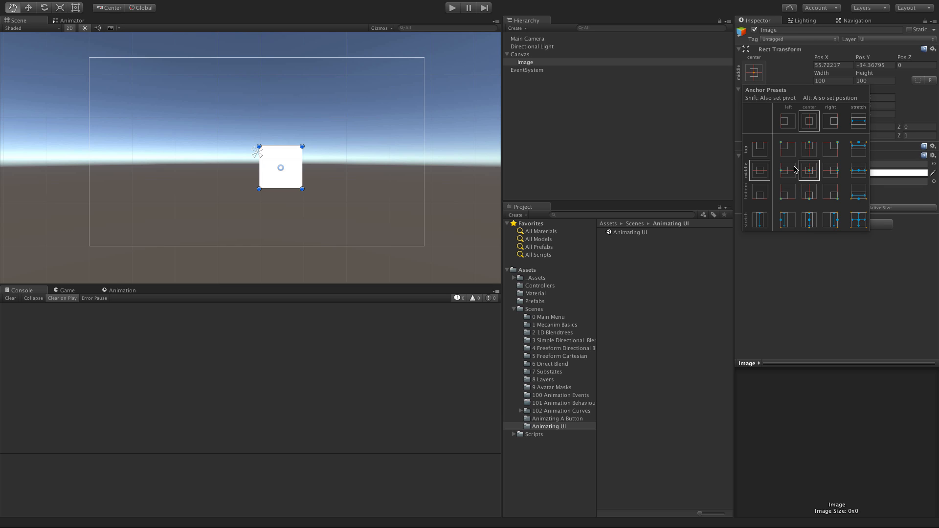
pyautogui.click(789, 171)
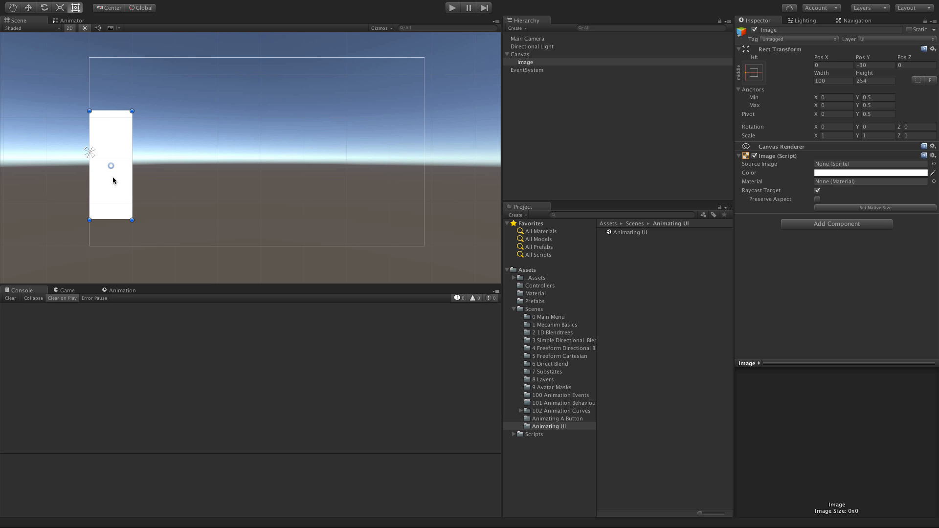
pyautogui.moveTo(315, 172)
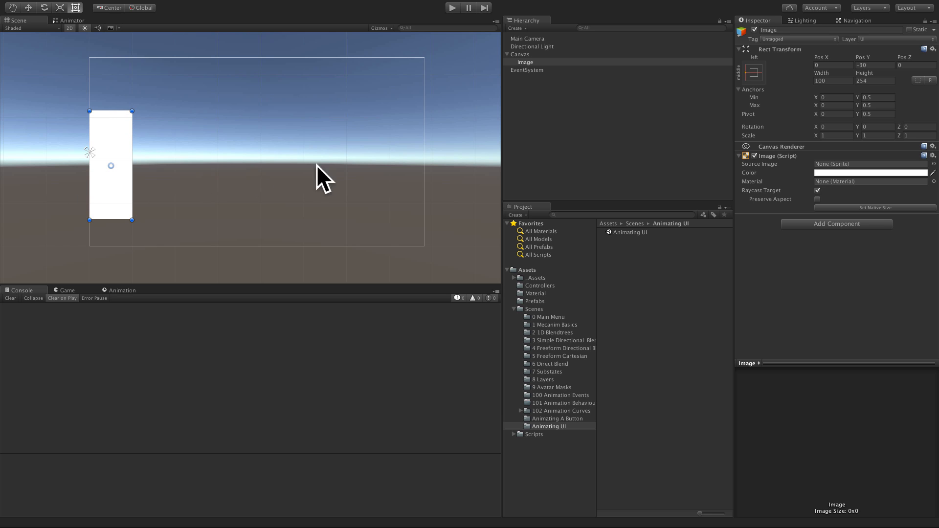
pyautogui.click(756, 71)
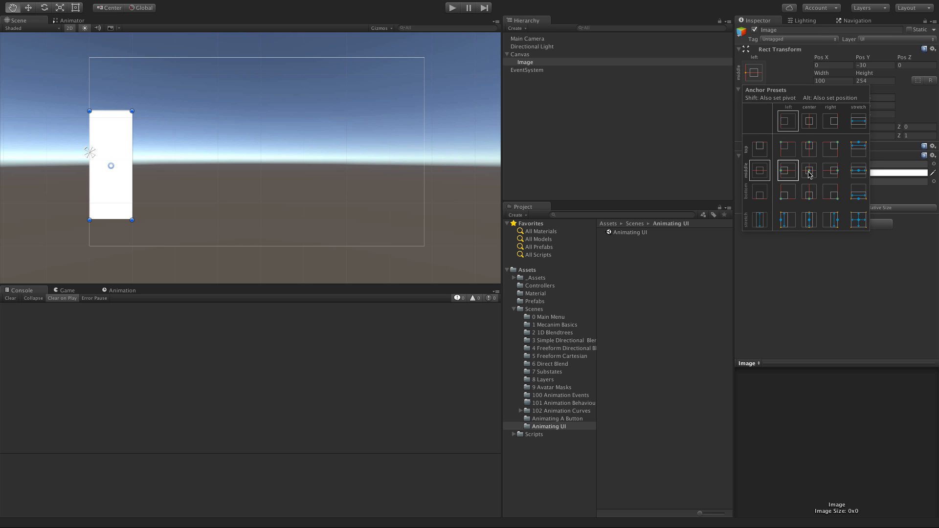
pyautogui.click(788, 171)
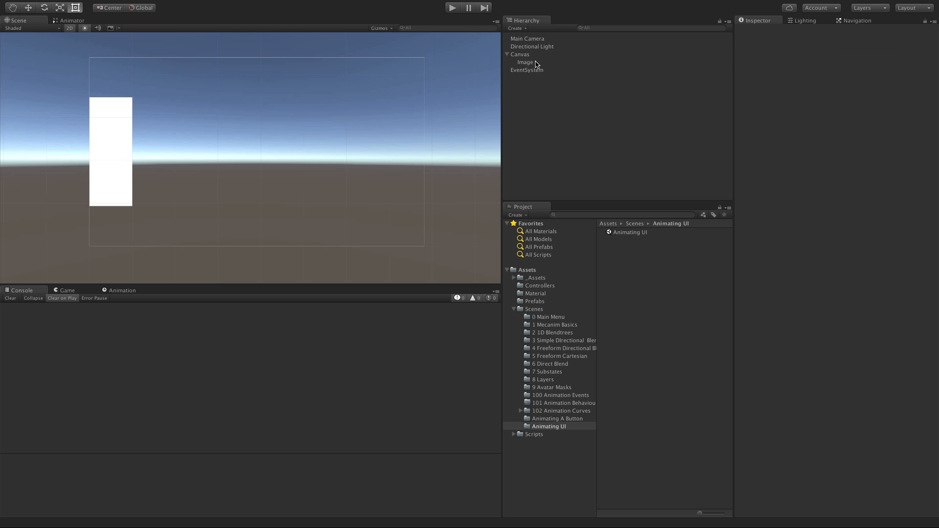
pyautogui.click(526, 62)
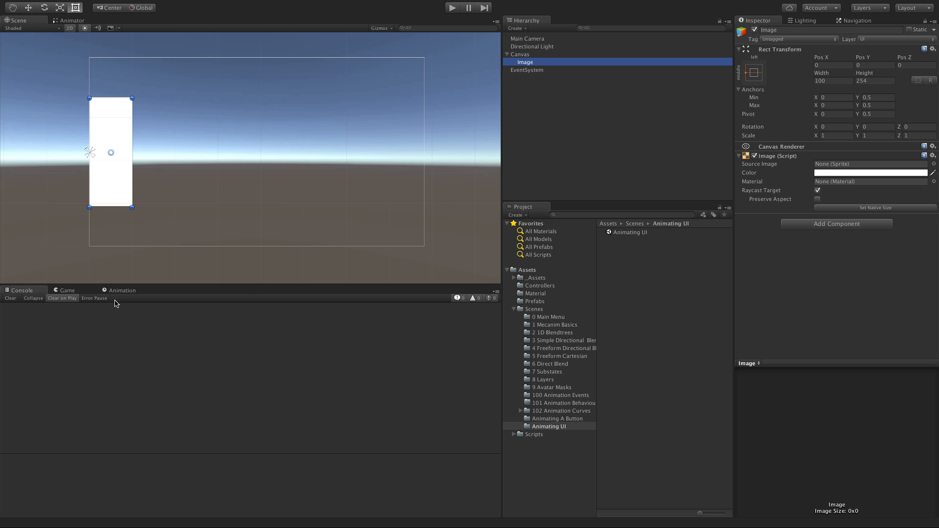
# In the Animation window, create and save an animation clip named 'idle' for the image.
pyautogui.click(122, 290)
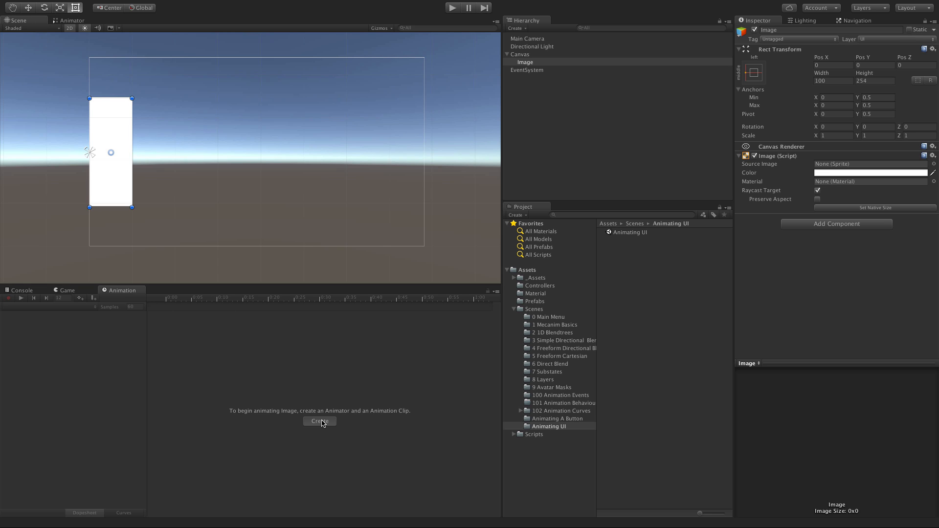
pyautogui.click(320, 422)
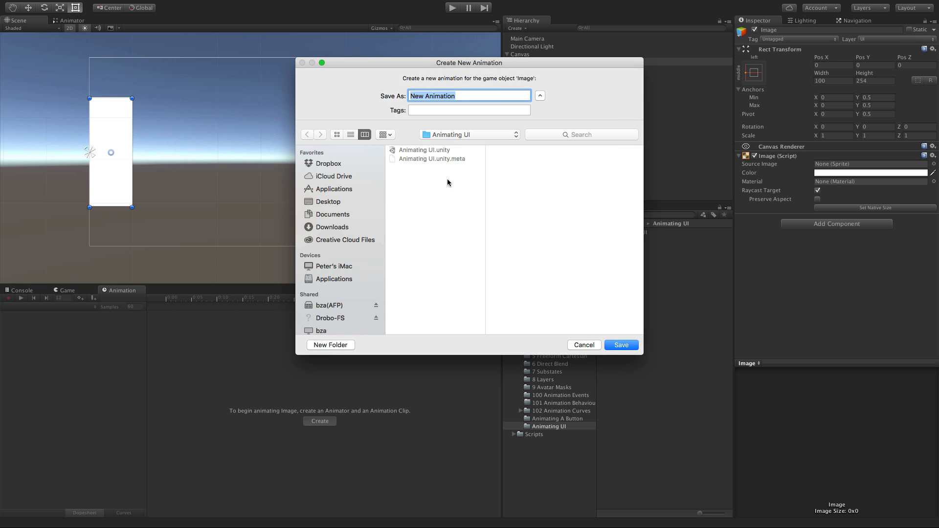
pyautogui.moveTo(467, 105)
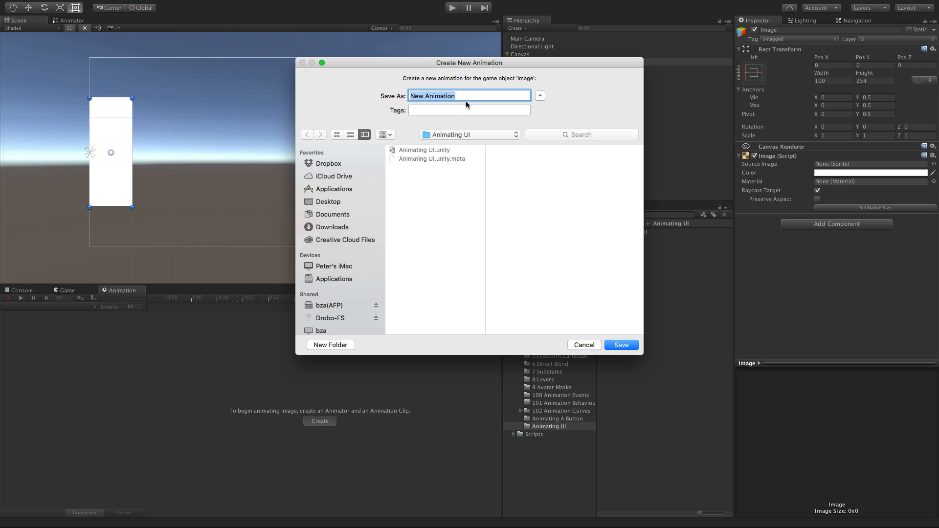
pyautogui.write('idle')
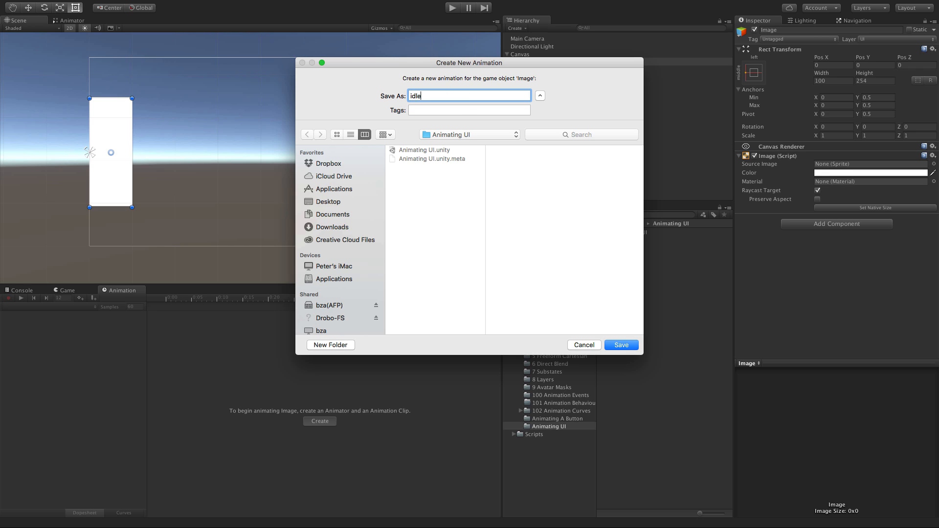
pyautogui.moveTo(530, 258)
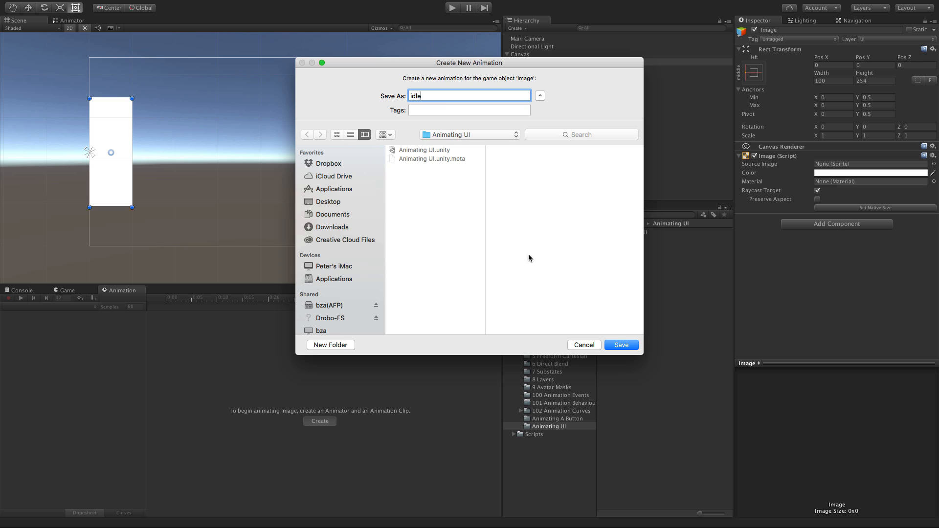
pyautogui.click(621, 345)
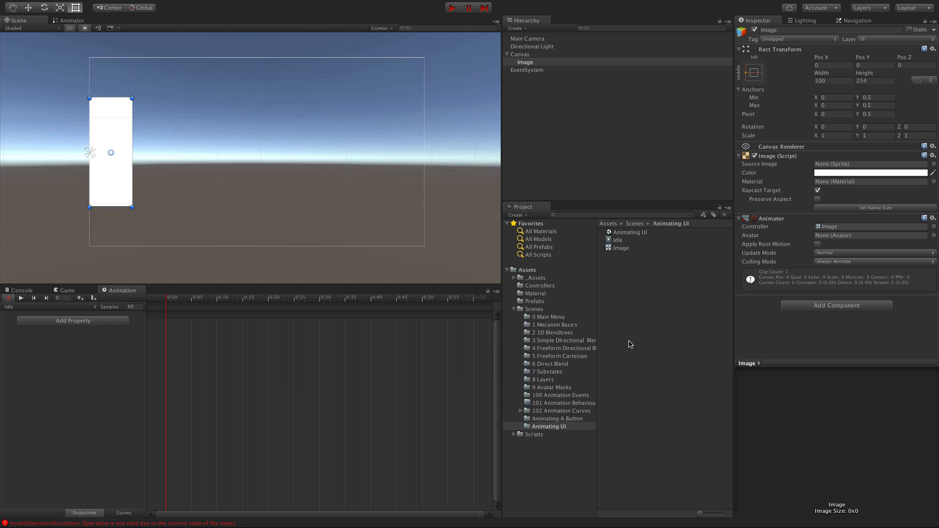
pyautogui.moveTo(263, 365)
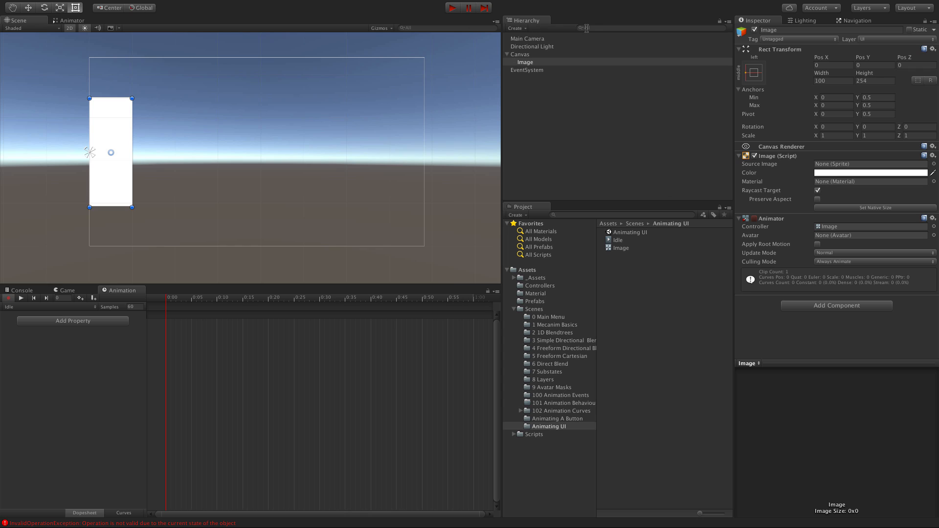
pyautogui.moveTo(818, 259)
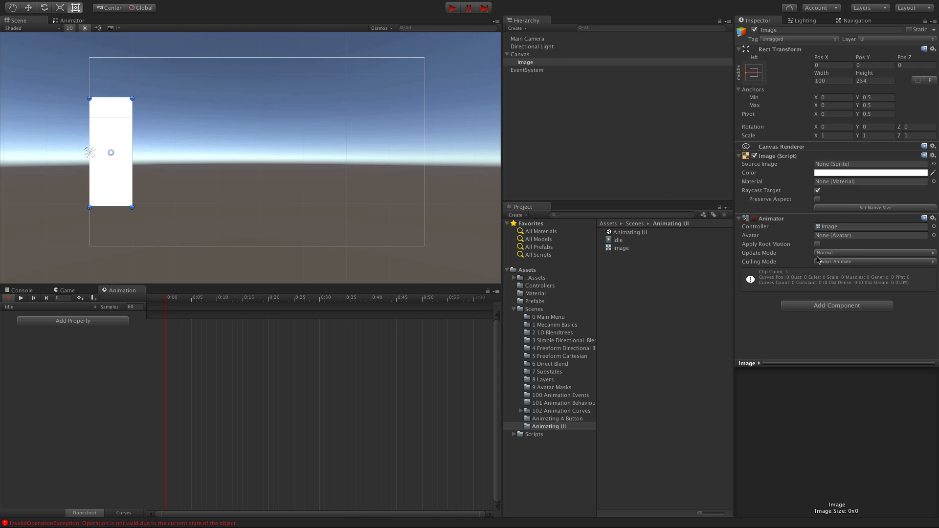
# Add Rect Transform > Anchored Position as an animated property of the Idle clip.
pyautogui.click(72, 320)
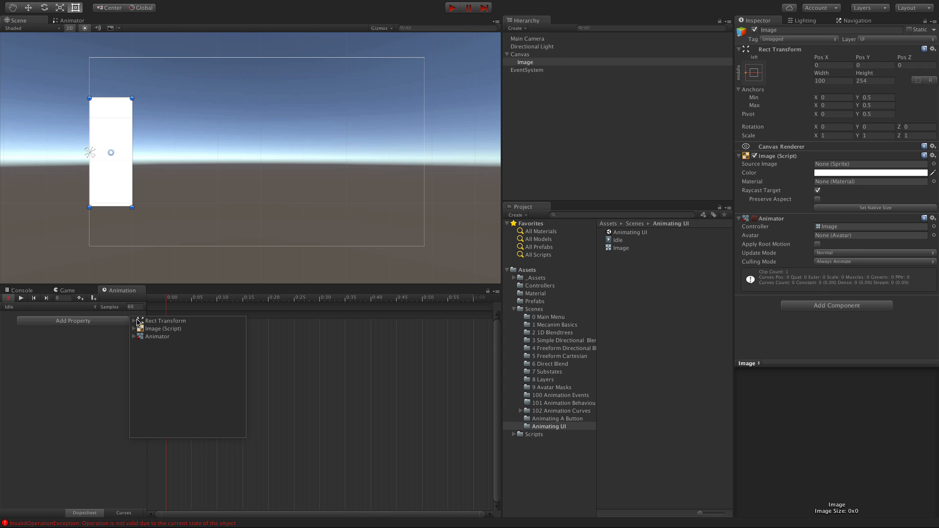
pyautogui.click(165, 321)
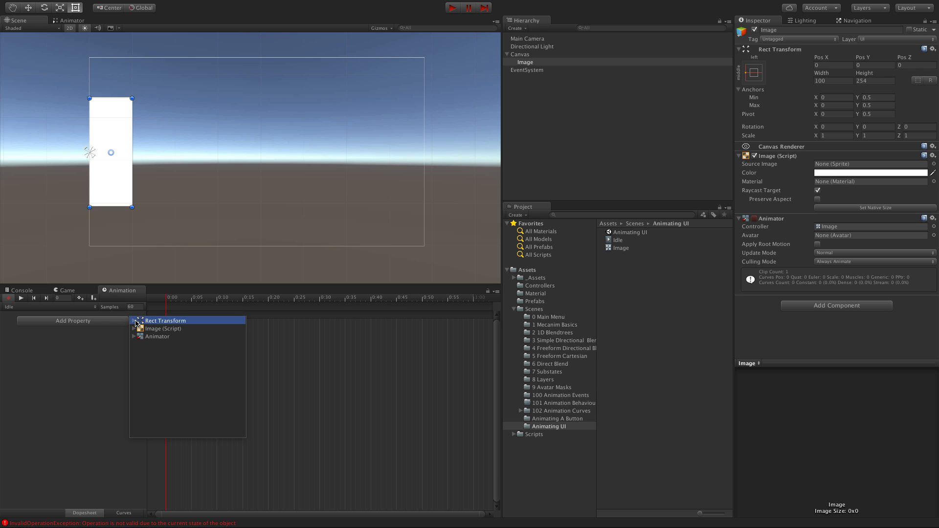
pyautogui.click(134, 321)
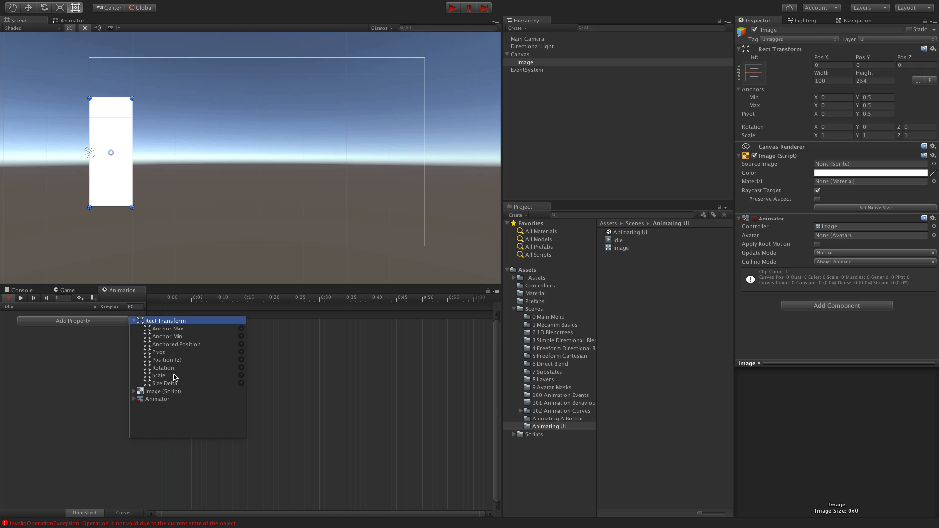
pyautogui.click(176, 343)
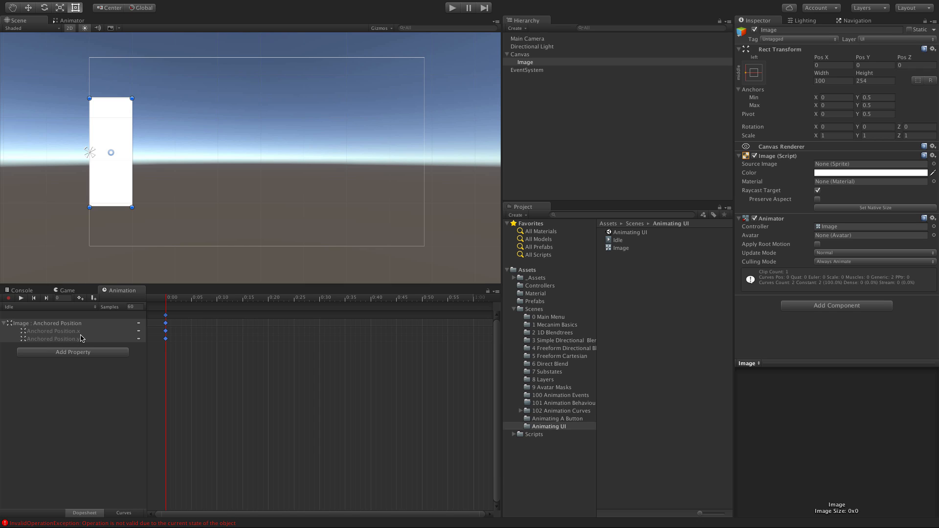
pyautogui.moveTo(830, 72)
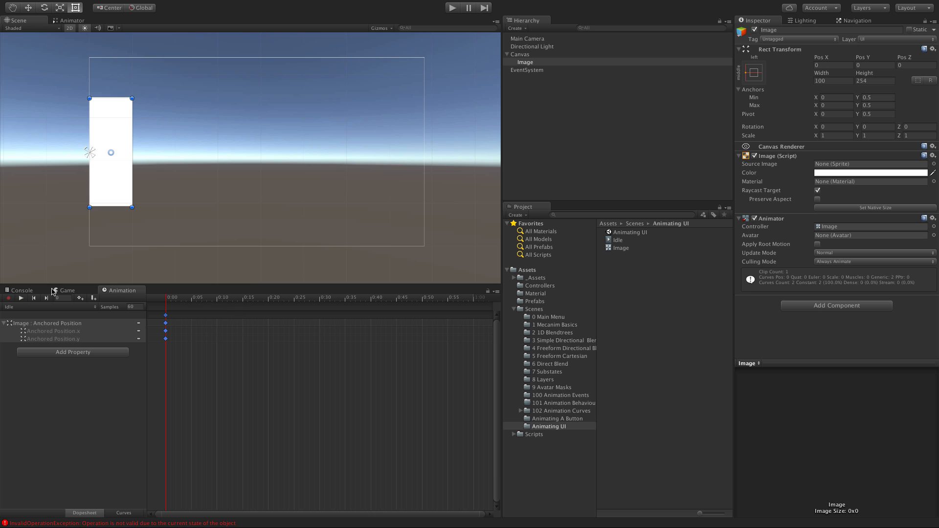
# Check the console error, then return to the Animation timeline with Image selected.
pyautogui.click(21, 290)
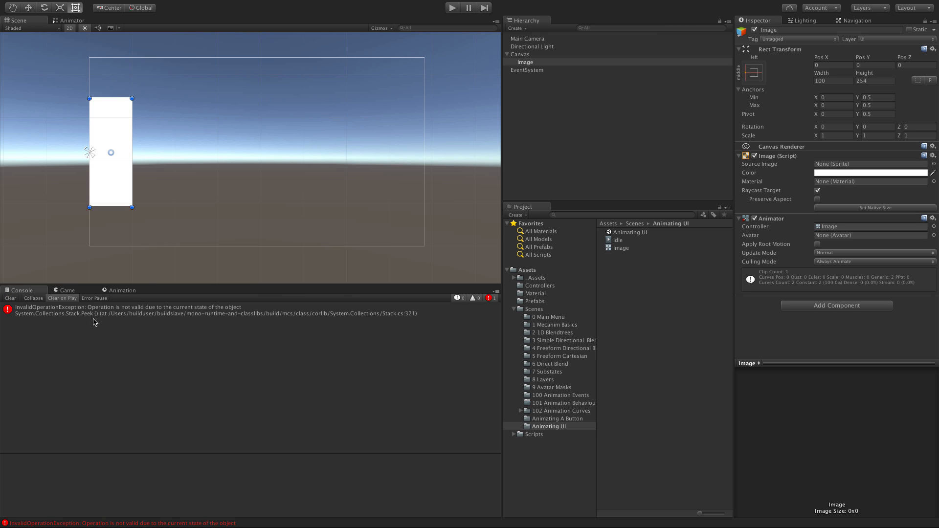
pyautogui.click(123, 290)
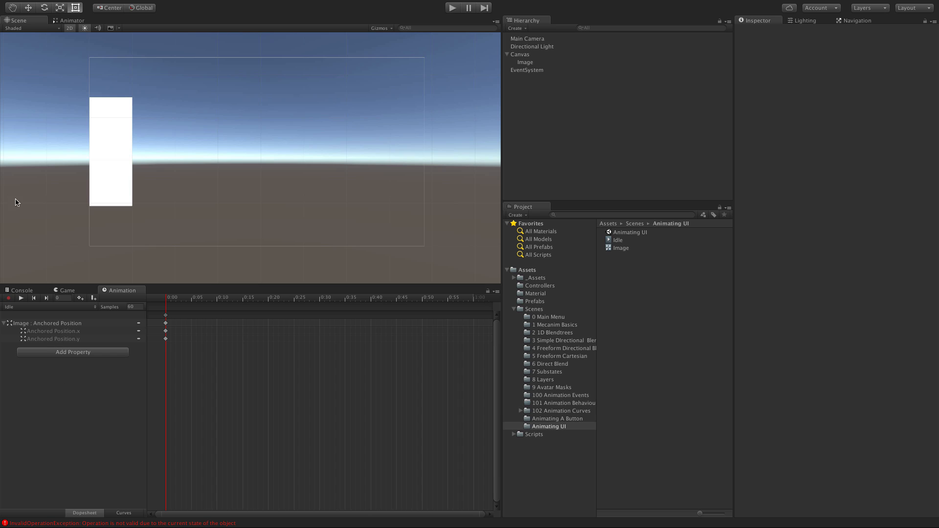
pyautogui.click(22, 290)
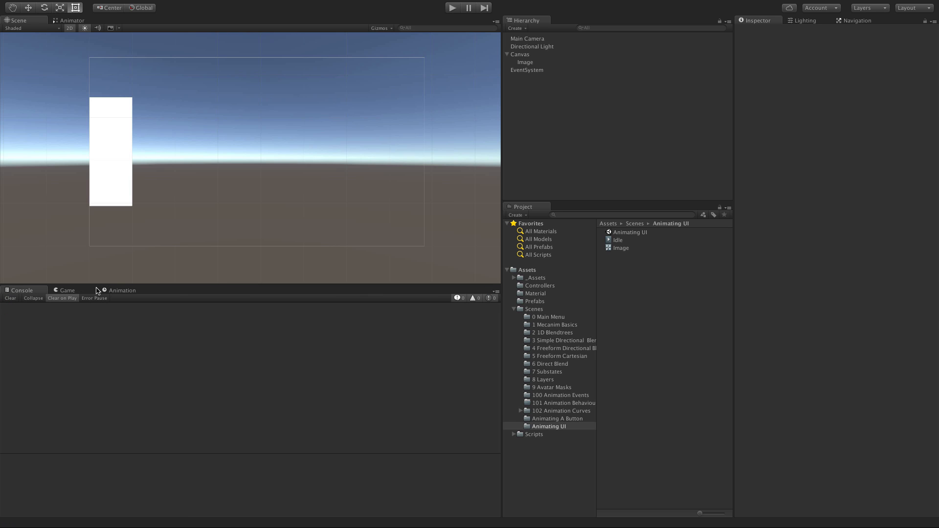
pyautogui.click(122, 291)
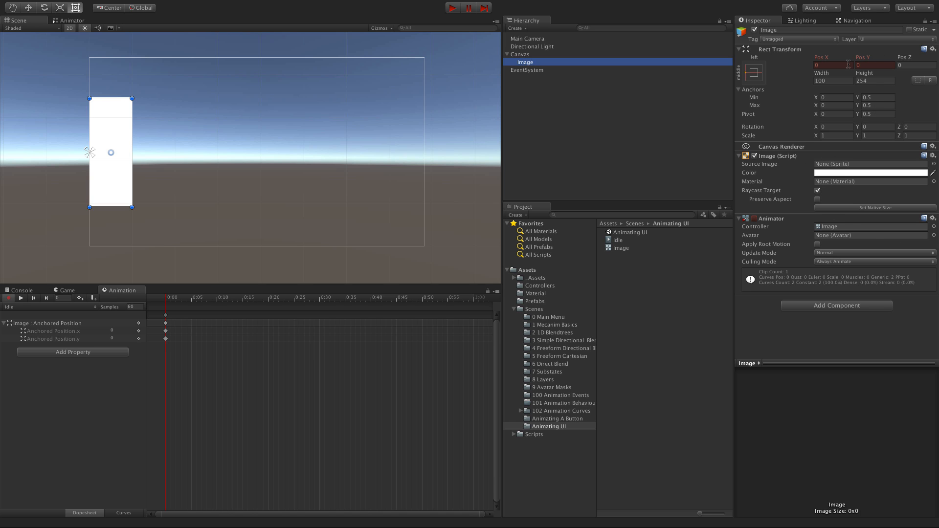
pyautogui.moveTo(163, 334)
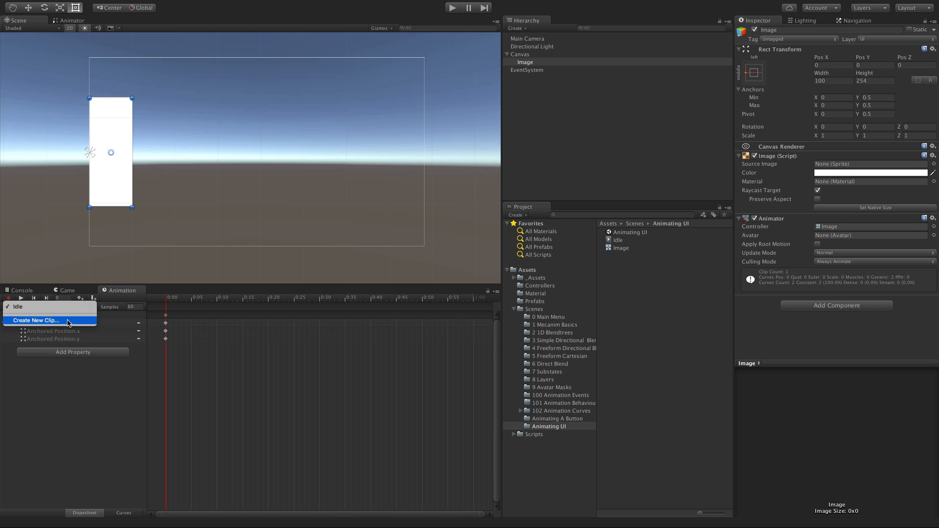
# Create and save a new animation clip named 'Swing' for the Image.
pyautogui.click(39, 321)
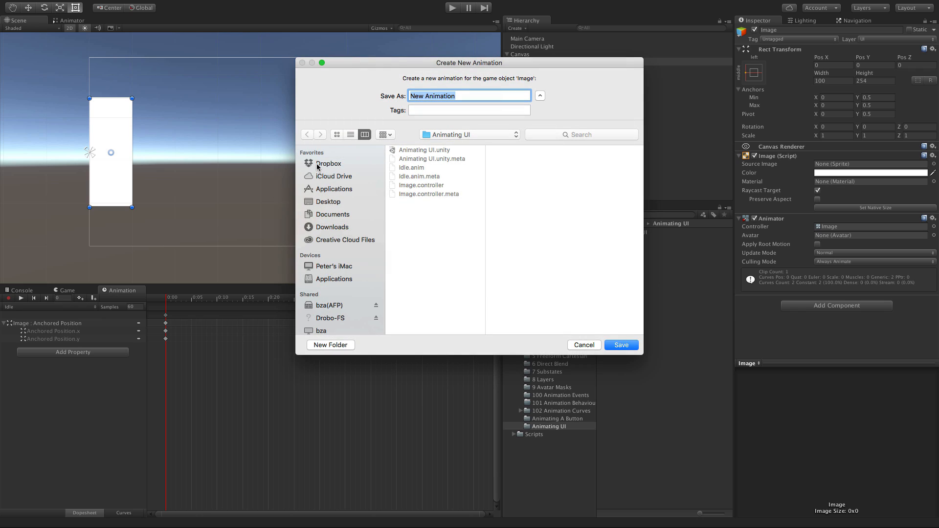
pyautogui.write('Swing')
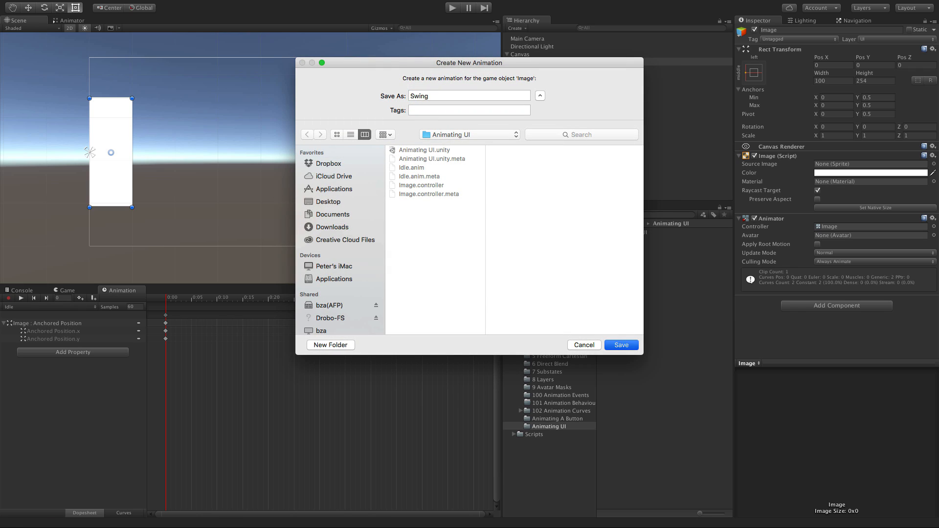
pyautogui.click(622, 345)
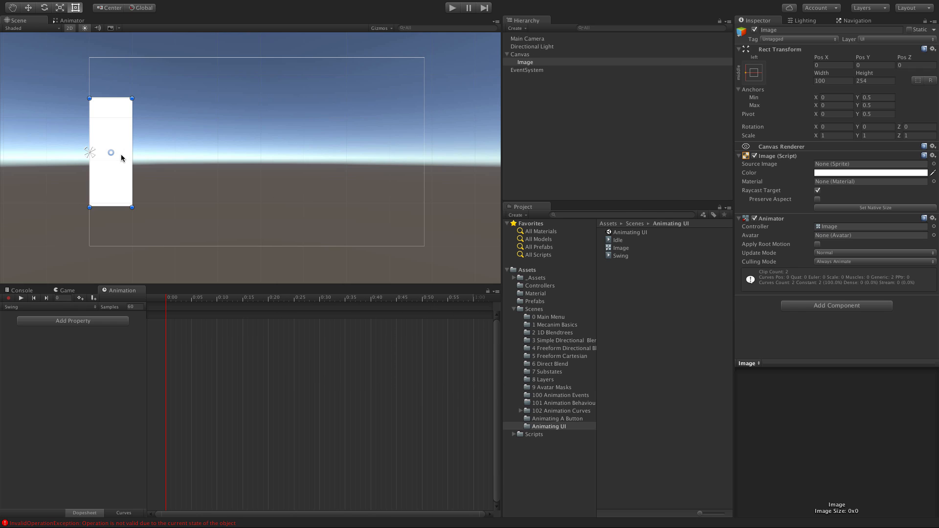
pyautogui.moveTo(68, 192)
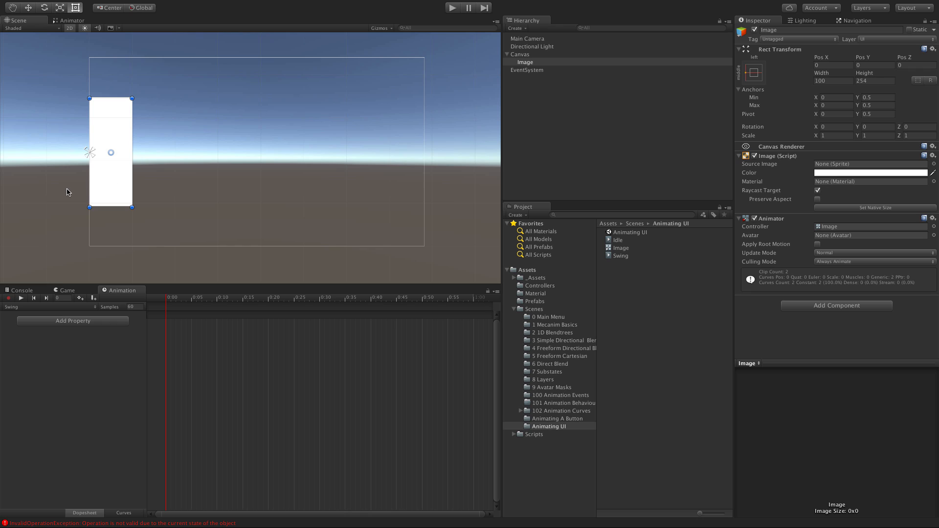
pyautogui.moveTo(135, 199)
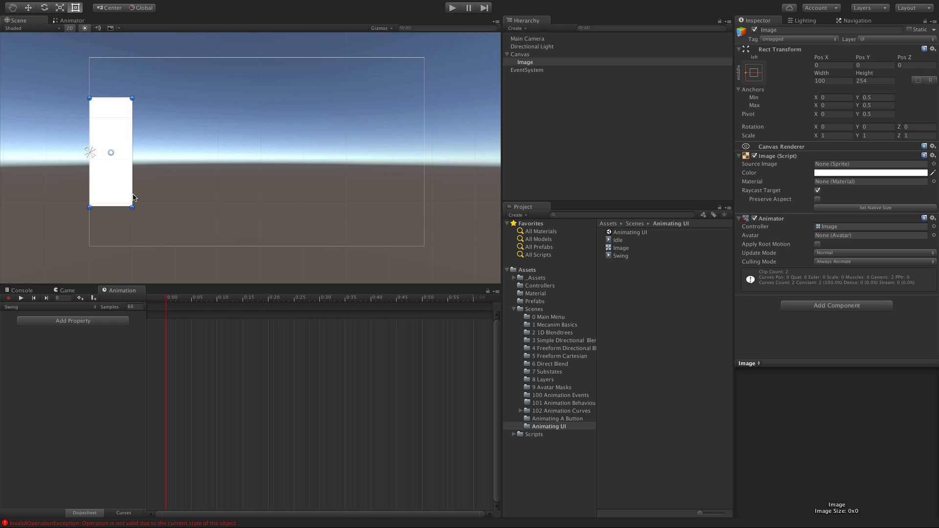
pyautogui.moveTo(175, 289)
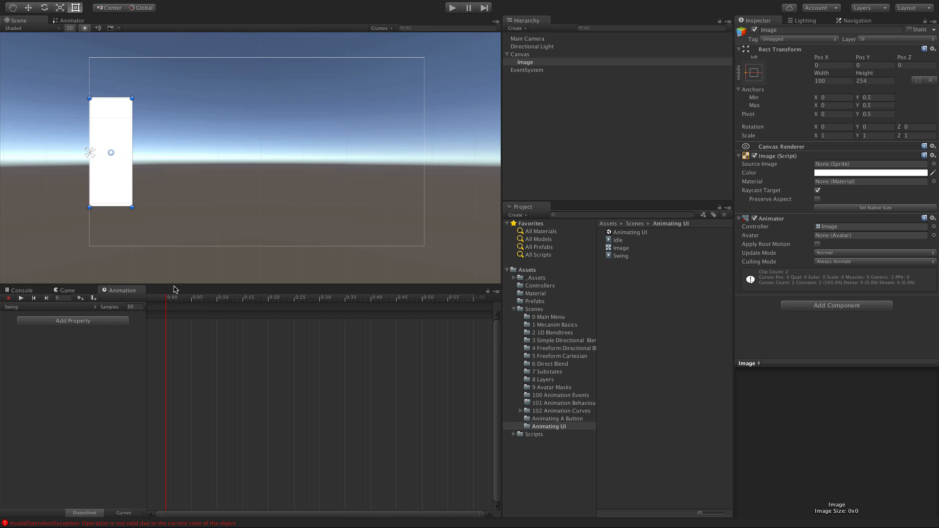
# Add Rect Transform > Rotation as the Swing clip's animated property.
pyautogui.click(72, 321)
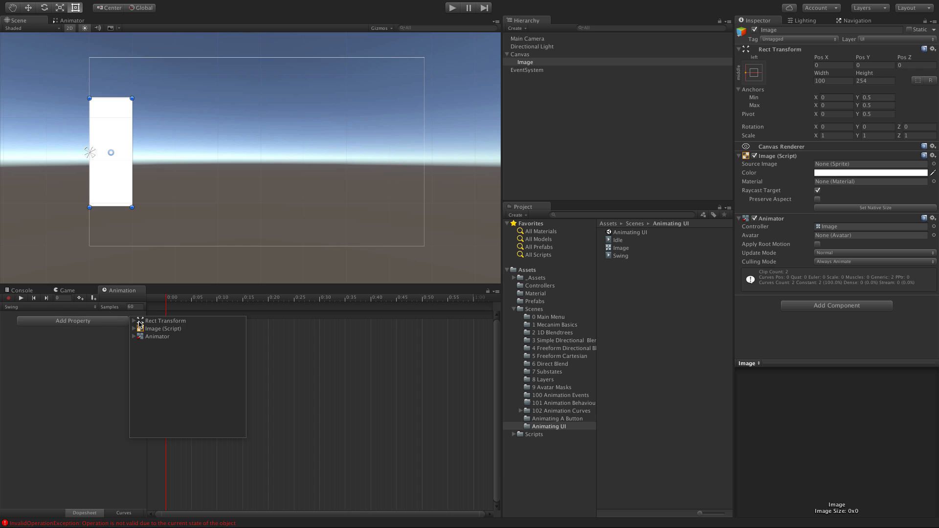
pyautogui.click(134, 321)
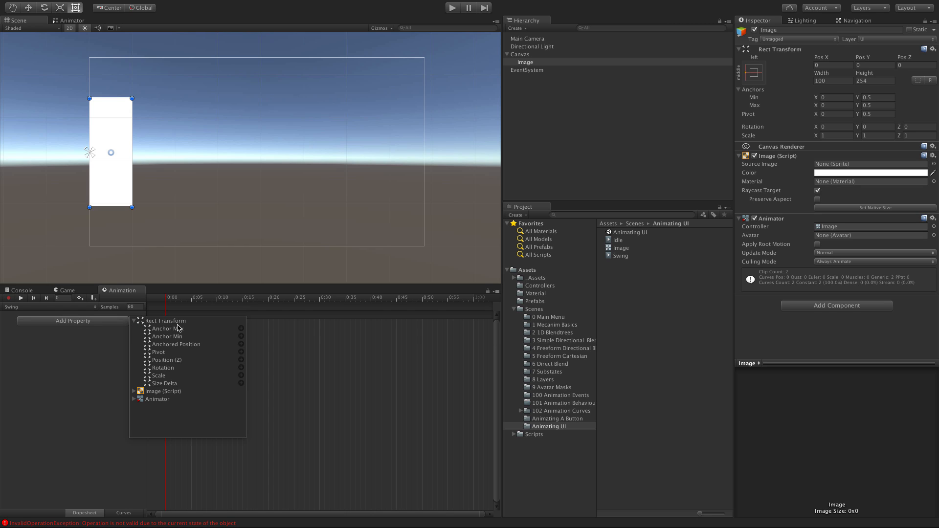
pyautogui.click(163, 368)
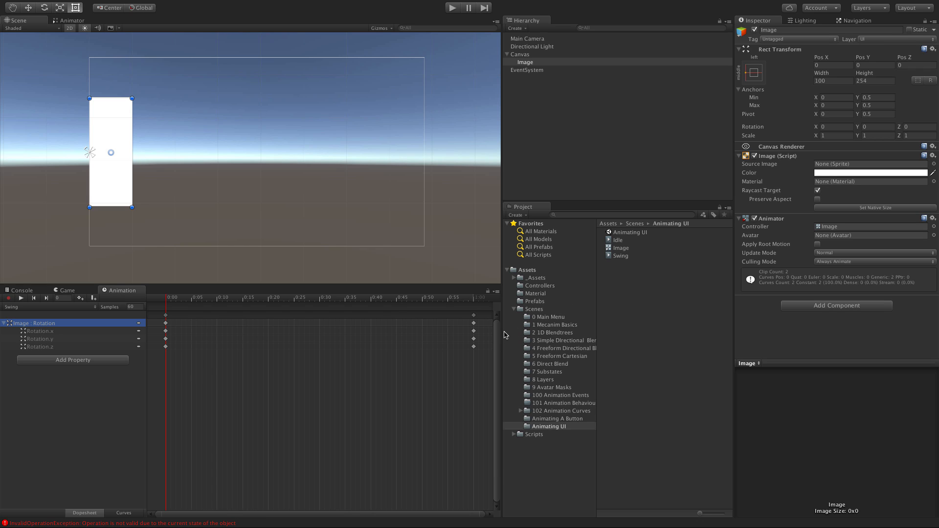
pyautogui.moveTo(252, 319)
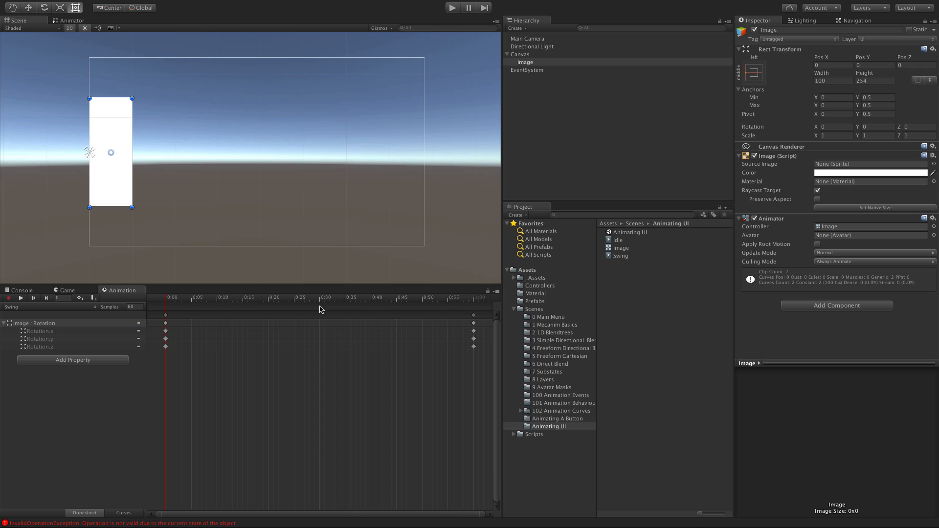
pyautogui.moveTo(131, 173)
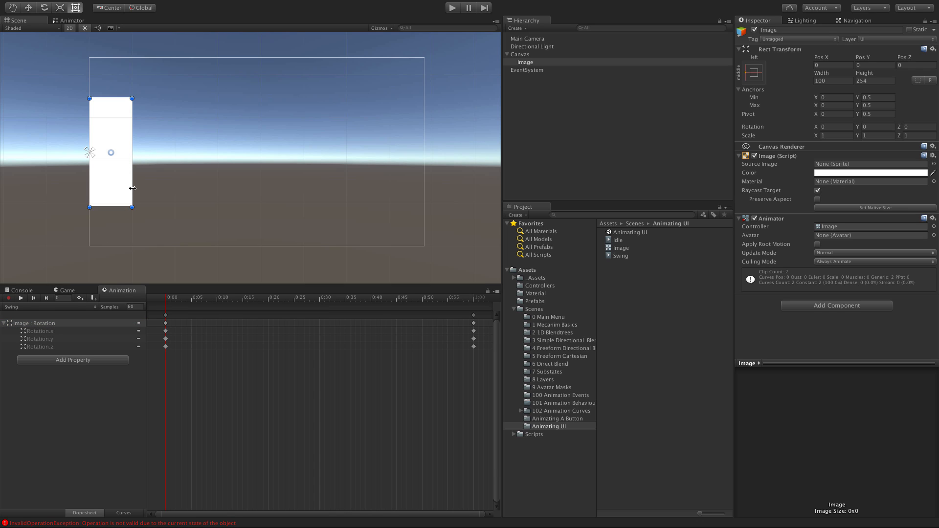
pyautogui.moveTo(132, 186)
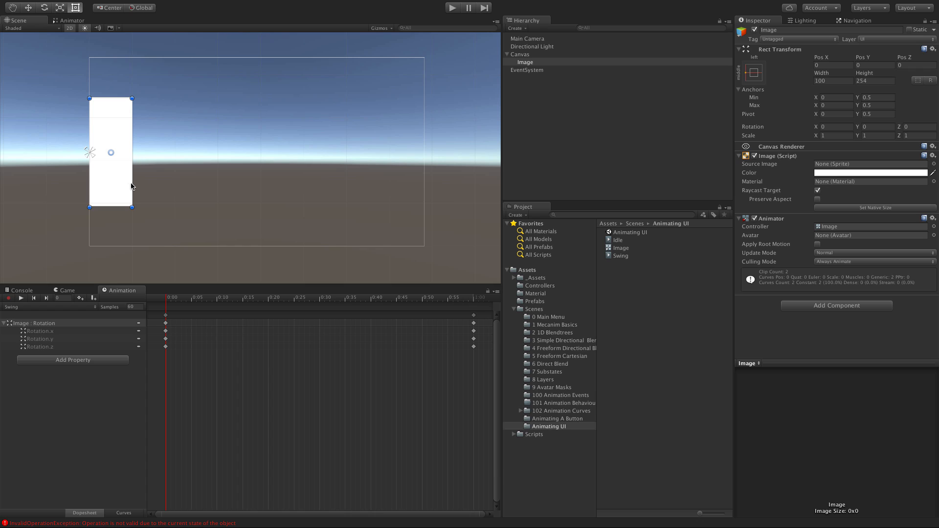
pyautogui.moveTo(320, 302)
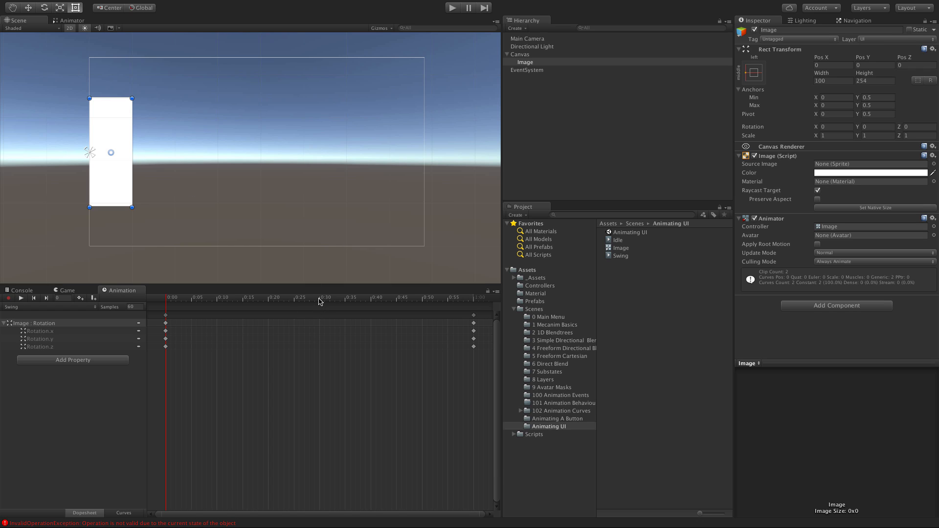
# Add keyframes at 0:30 and 0:15, setting Rotation Y to 60 at 0:15.
pyautogui.click(322, 299)
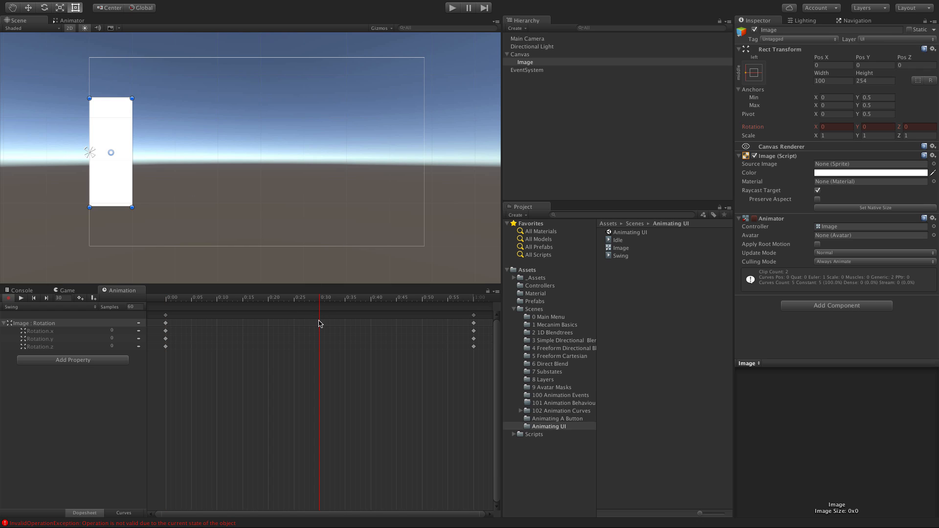
pyautogui.click(319, 316)
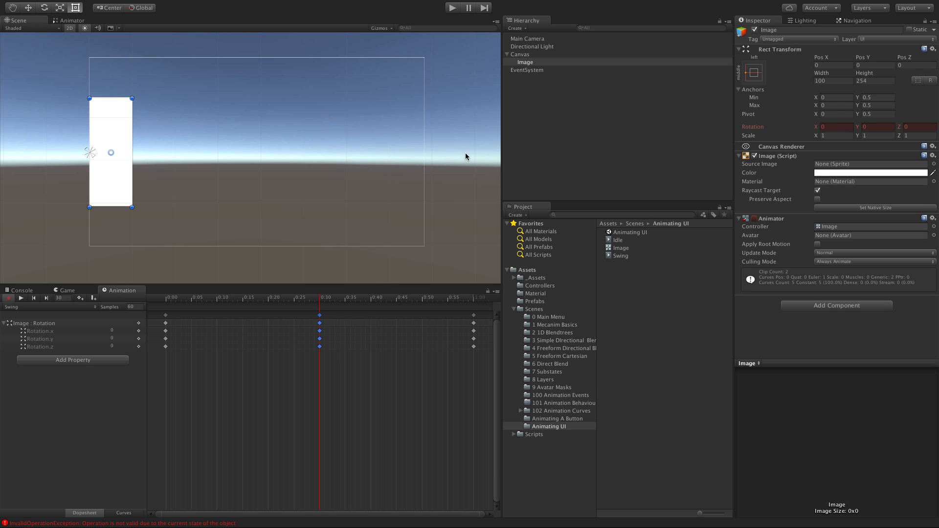
pyautogui.click(244, 297)
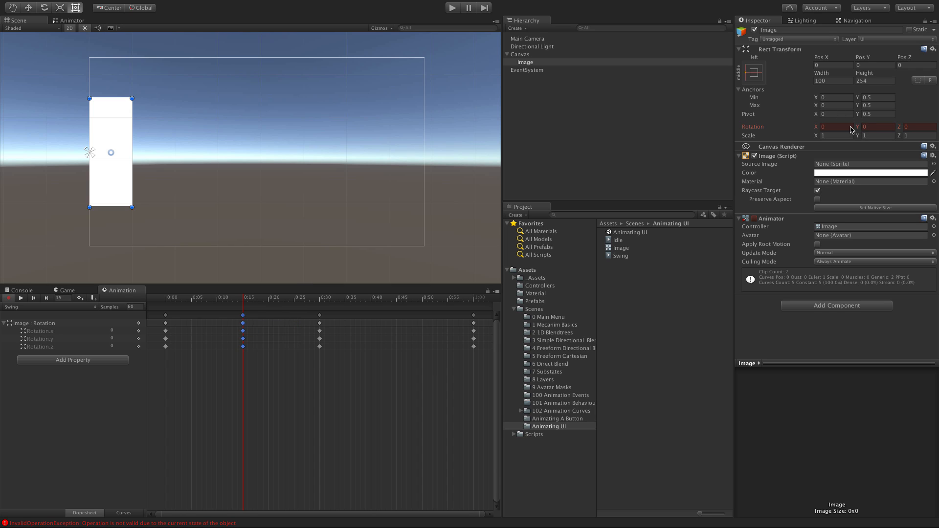
pyautogui.moveTo(117, 140)
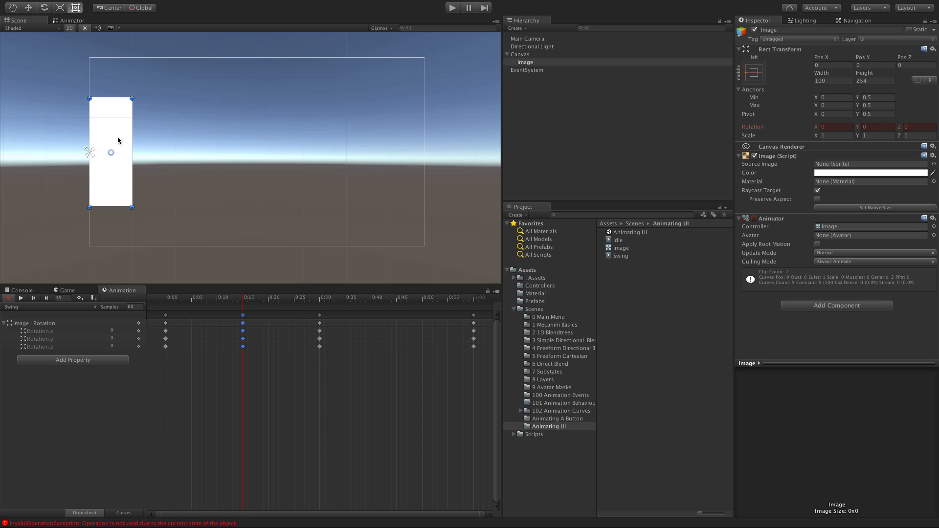
pyautogui.click(877, 126)
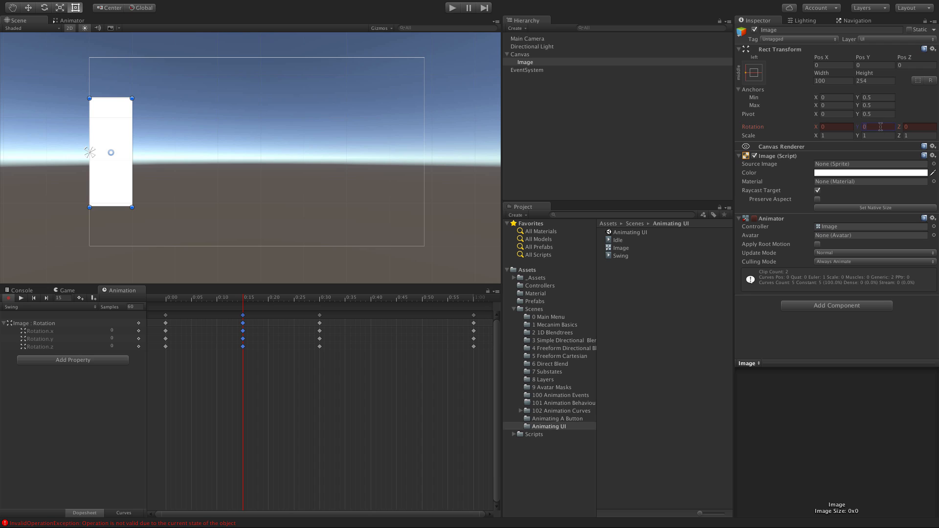
pyautogui.write('60')
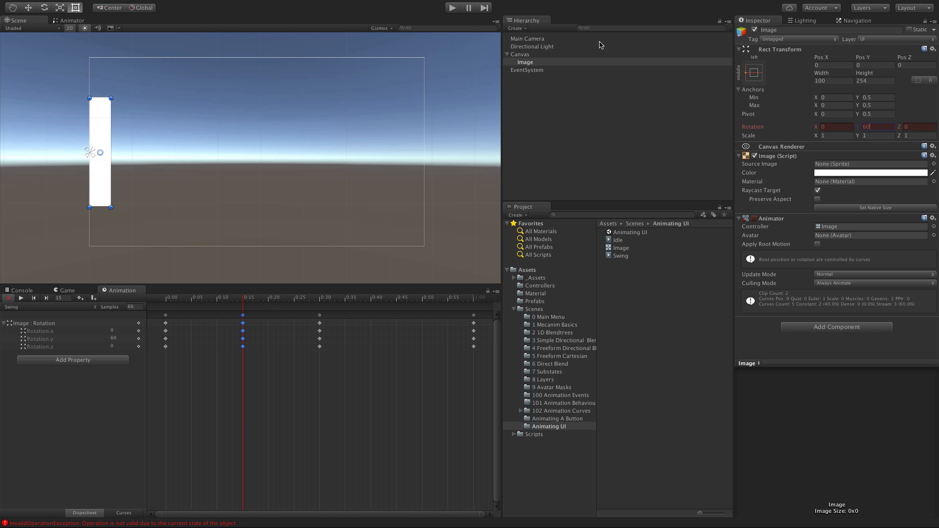
pyautogui.click(454, 7)
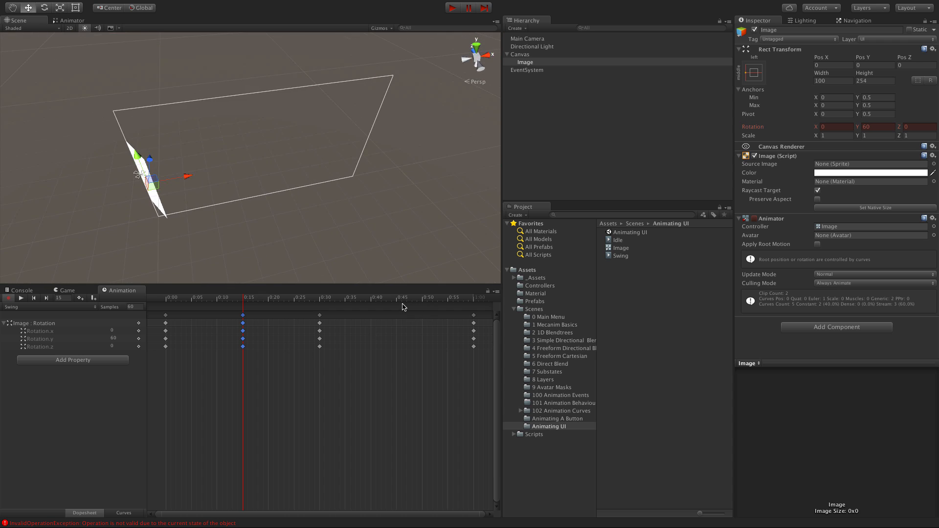
# Add a keyframe at 0:45 with Rotation Y -60 and preview the swing.
pyautogui.rightClick(402, 320)
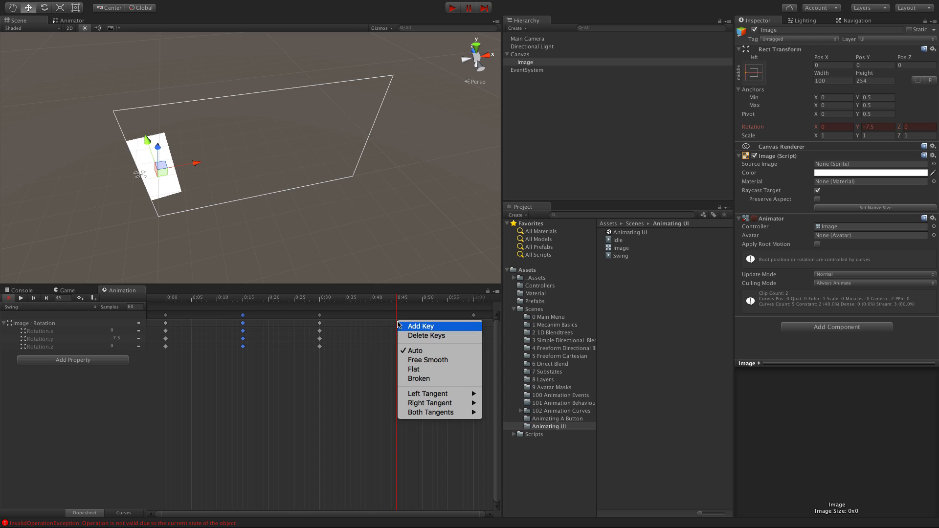
pyautogui.click(422, 327)
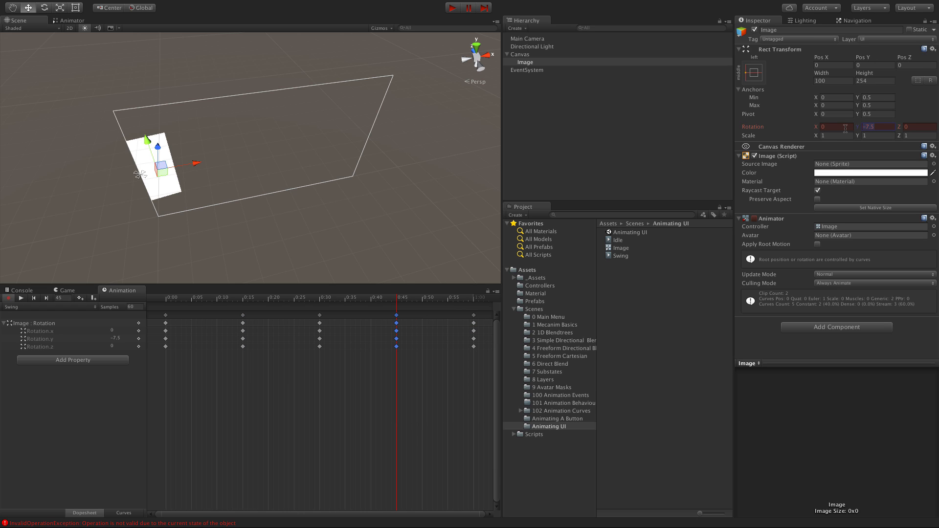
pyautogui.write('-60')
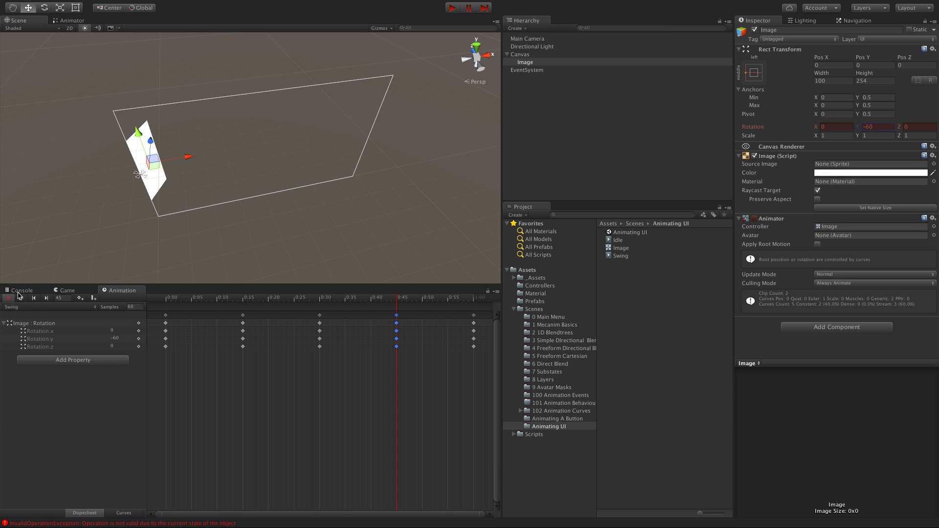
pyautogui.click(20, 298)
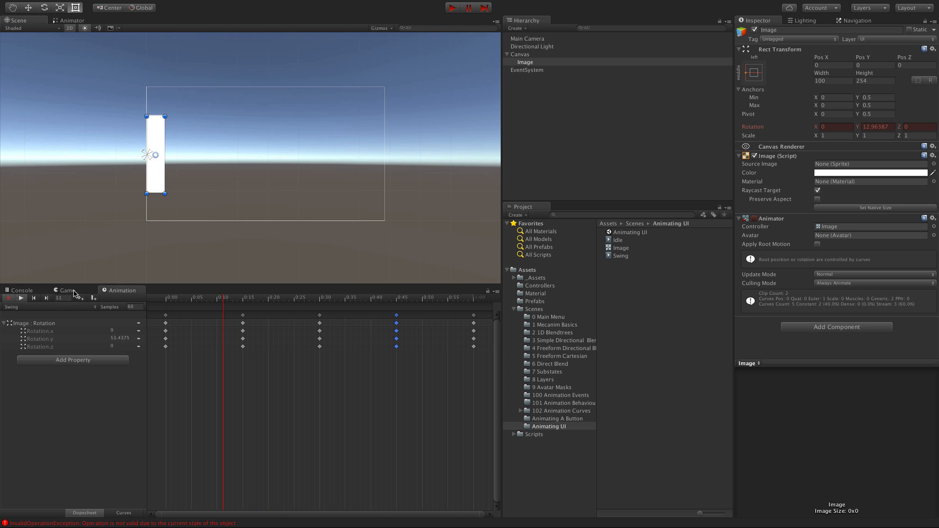
pyautogui.click(21, 298)
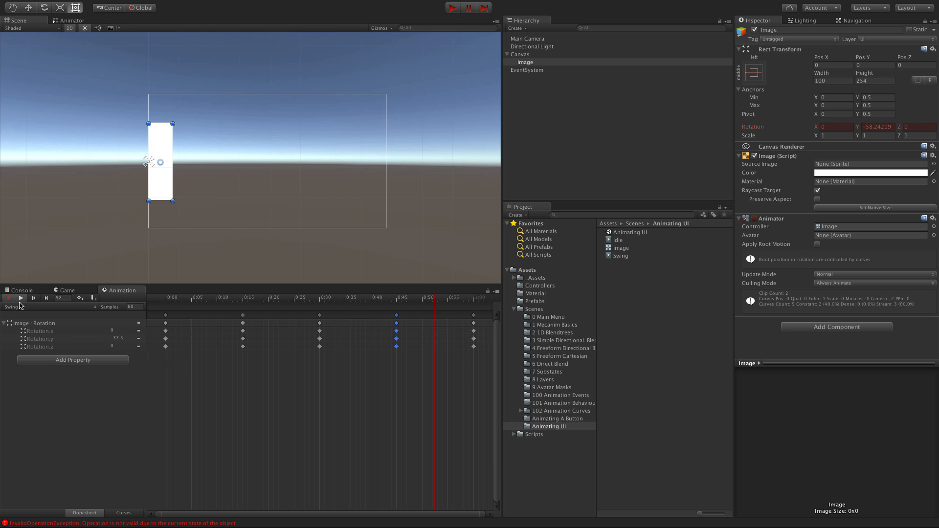
# Stop the Swing preview and save a new empty clip named 'Slide Out'.
pyautogui.click(8, 298)
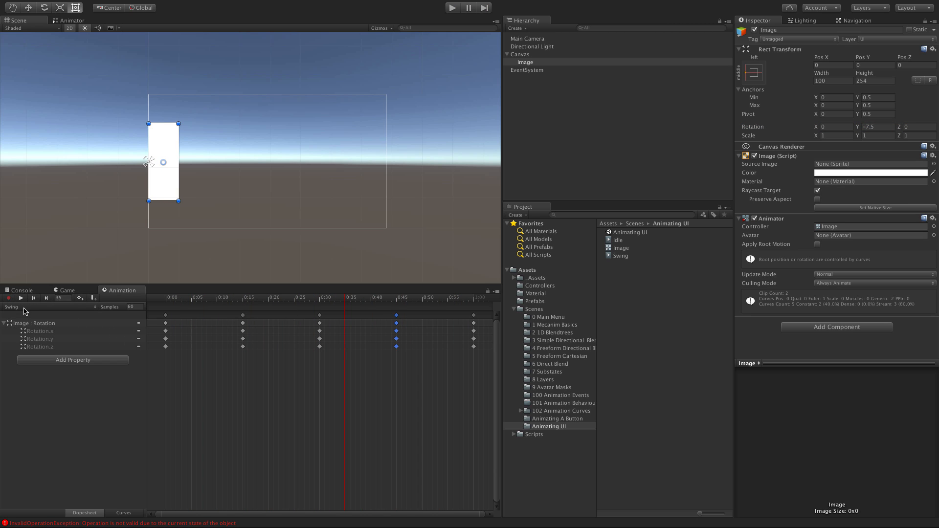
pyautogui.click(15, 307)
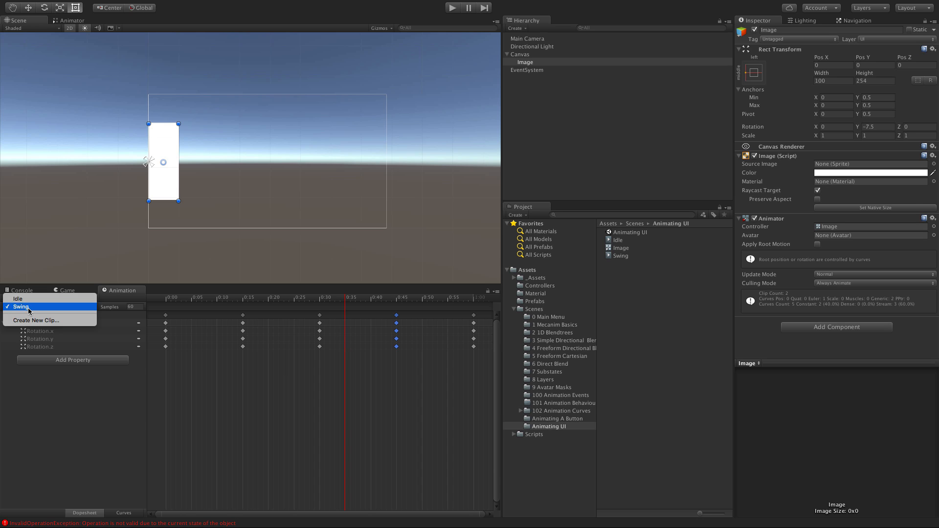
pyautogui.click(21, 307)
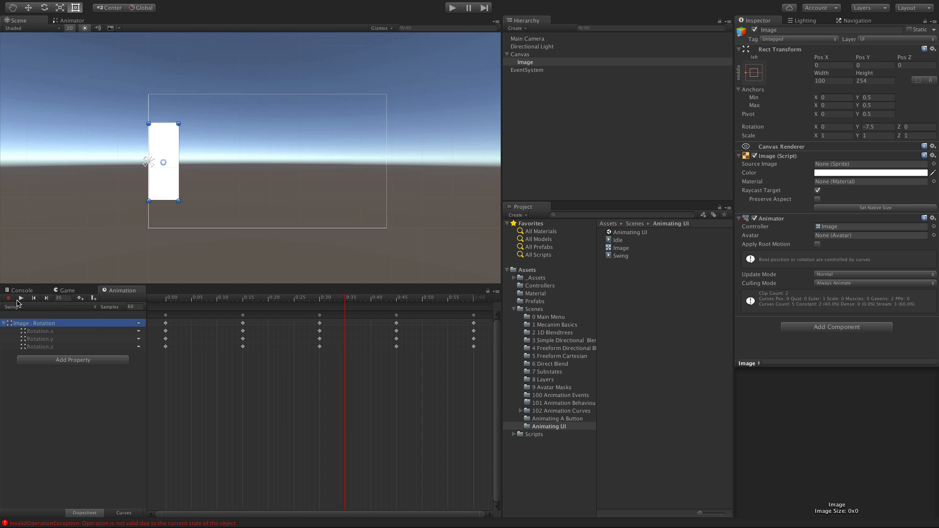
pyautogui.click(14, 307)
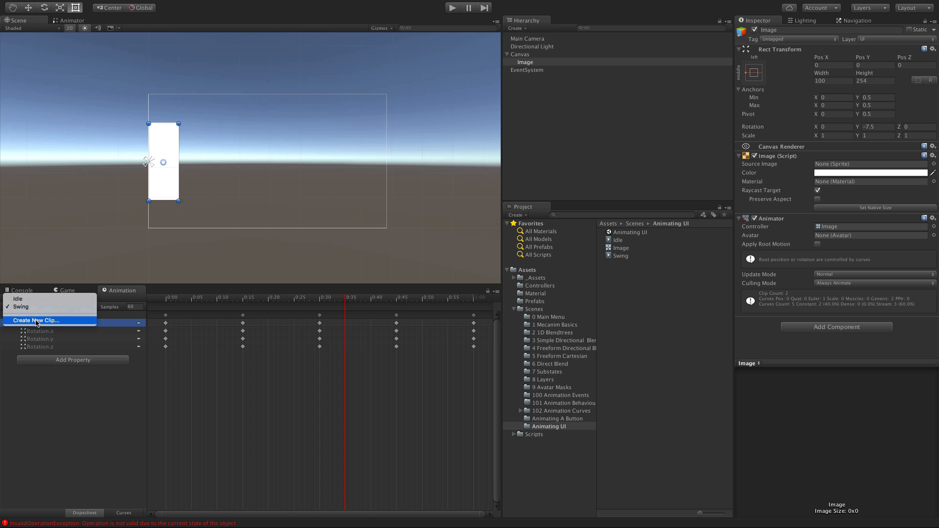
pyautogui.click(35, 321)
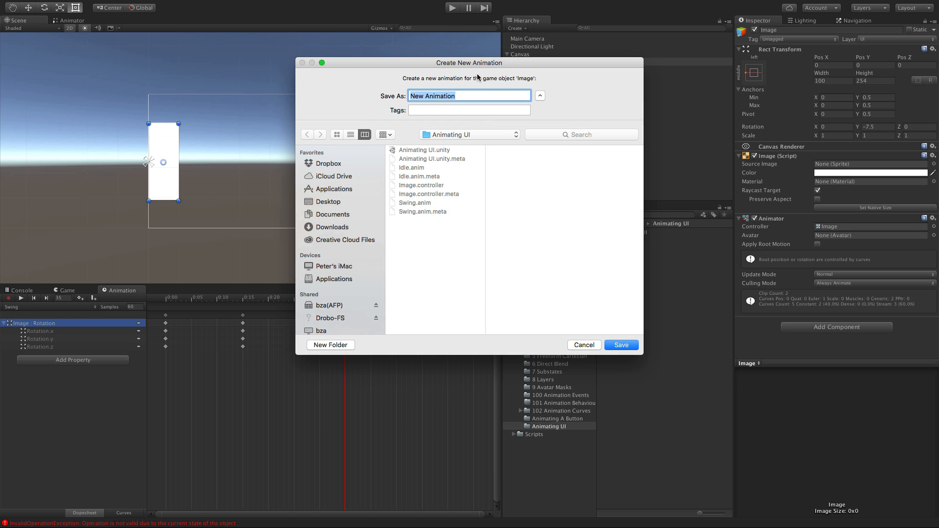
pyautogui.write('Slide Ou')
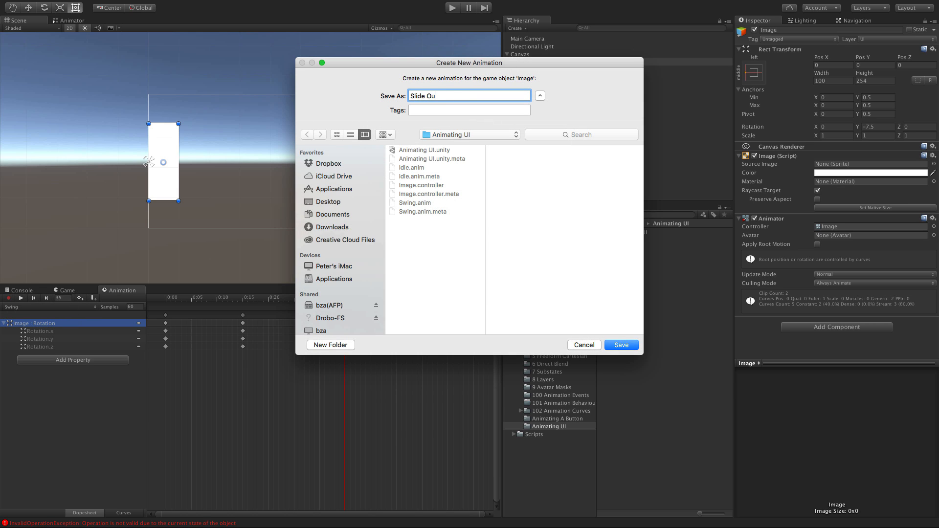
pyautogui.click(621, 345)
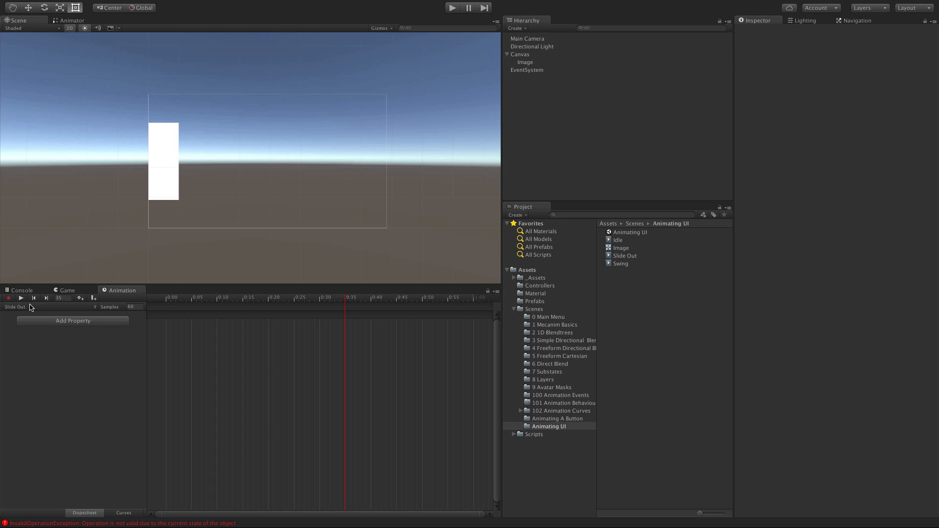
# Key Slide Out's Anchored Position at the start and 0:10, with Pos X -33.
pyautogui.click(72, 321)
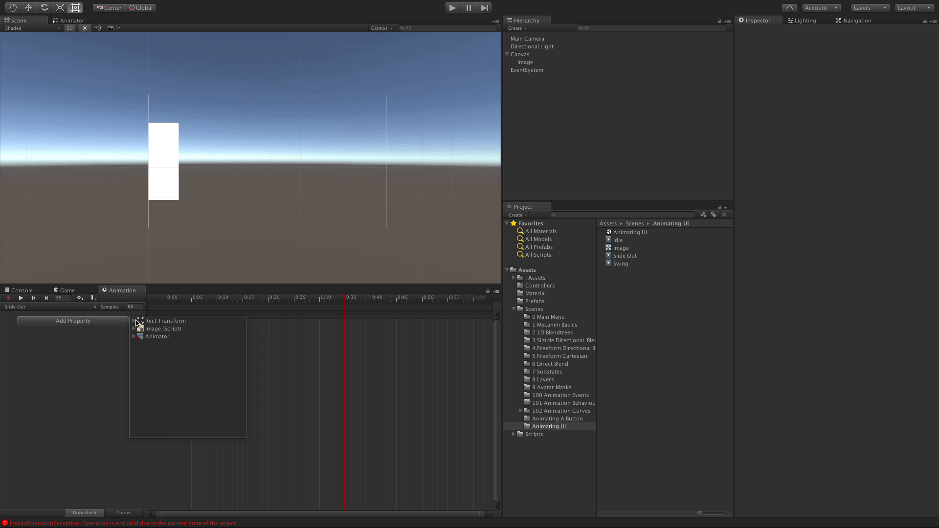
pyautogui.click(134, 321)
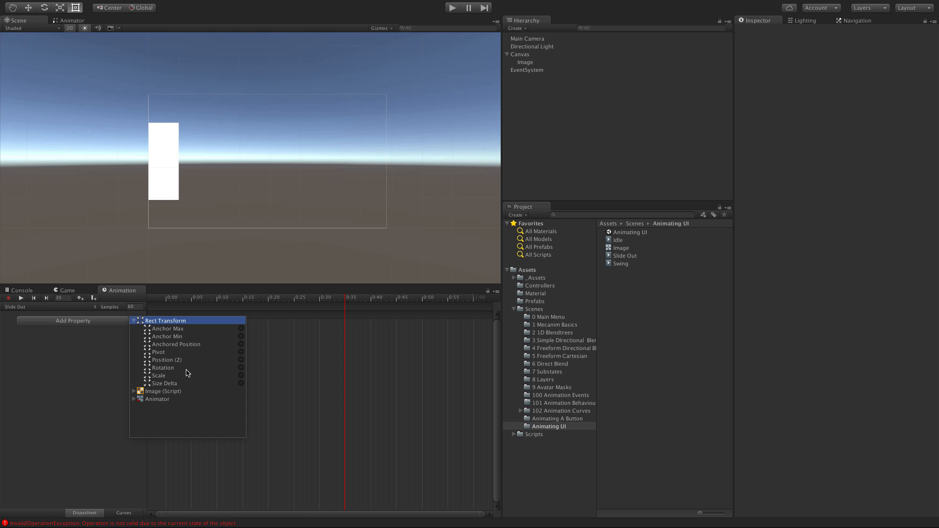
pyautogui.moveTo(164, 384)
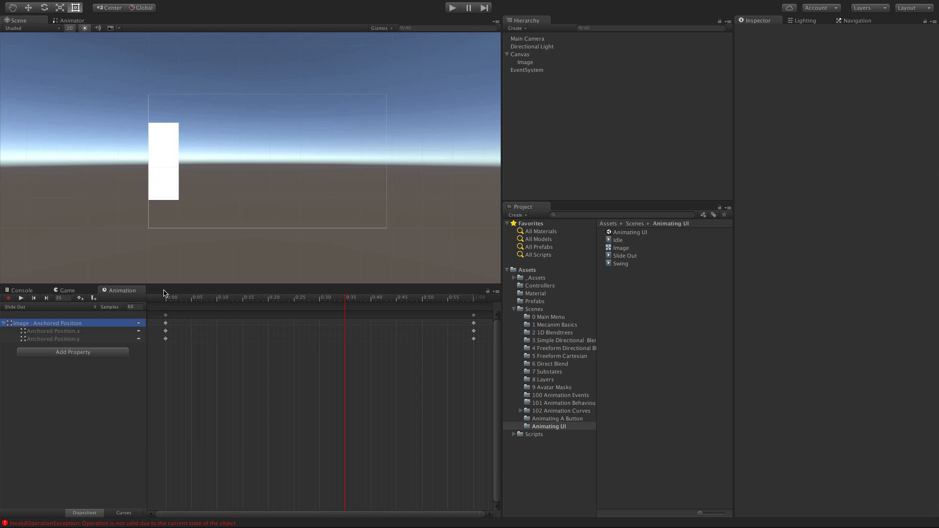
pyautogui.click(525, 62)
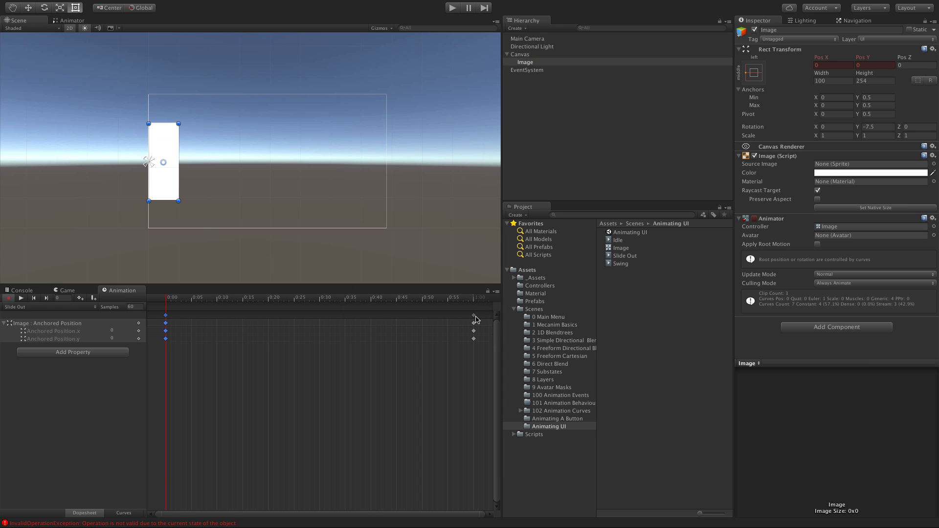
pyautogui.click(309, 297)
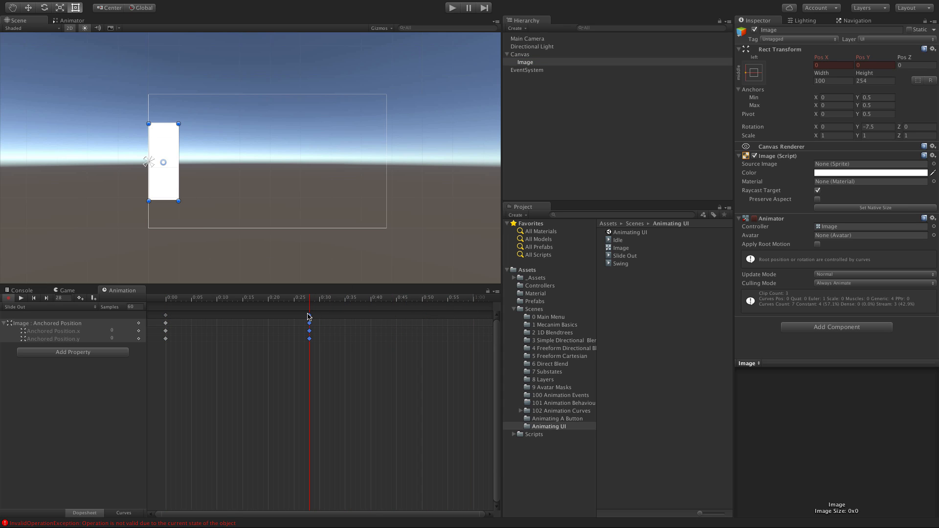
pyautogui.click(218, 297)
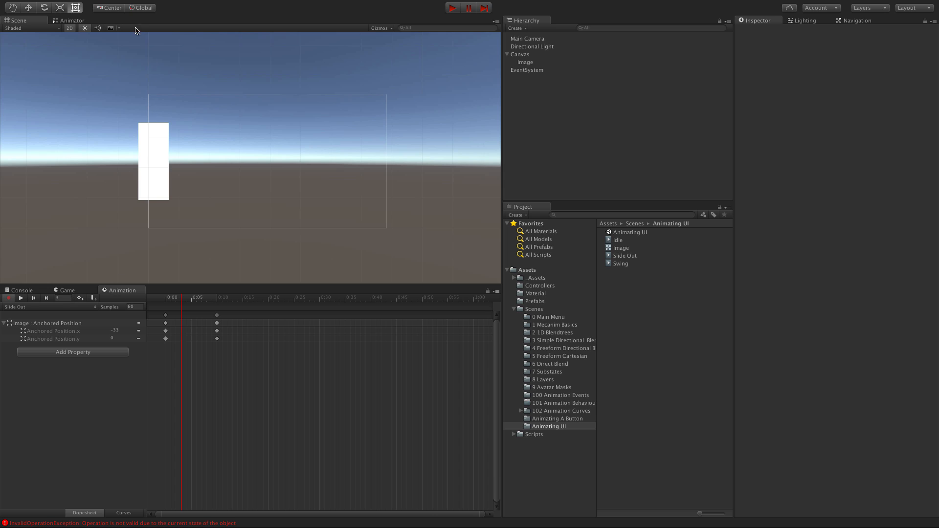
pyautogui.click(72, 20)
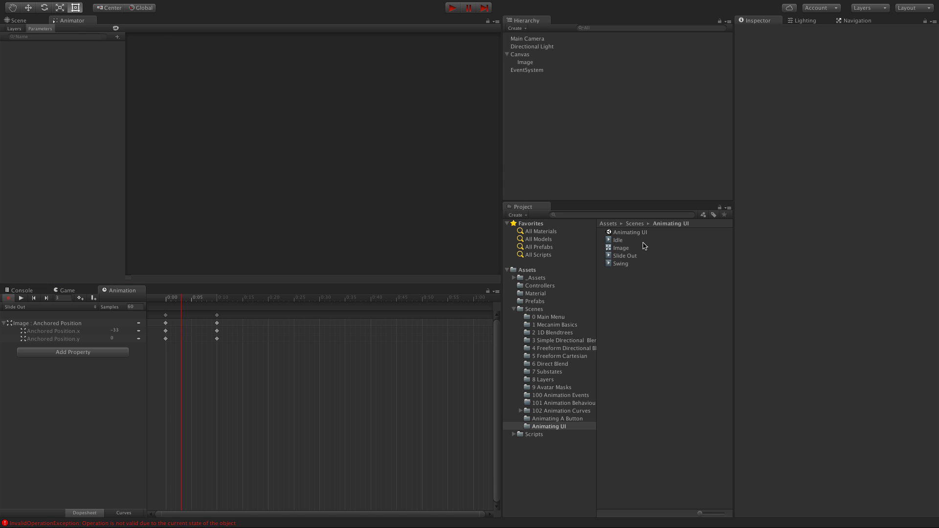
# Load Image.controller, rearrange the state nodes, and set Swing as the layer default state.
pyautogui.click(620, 247)
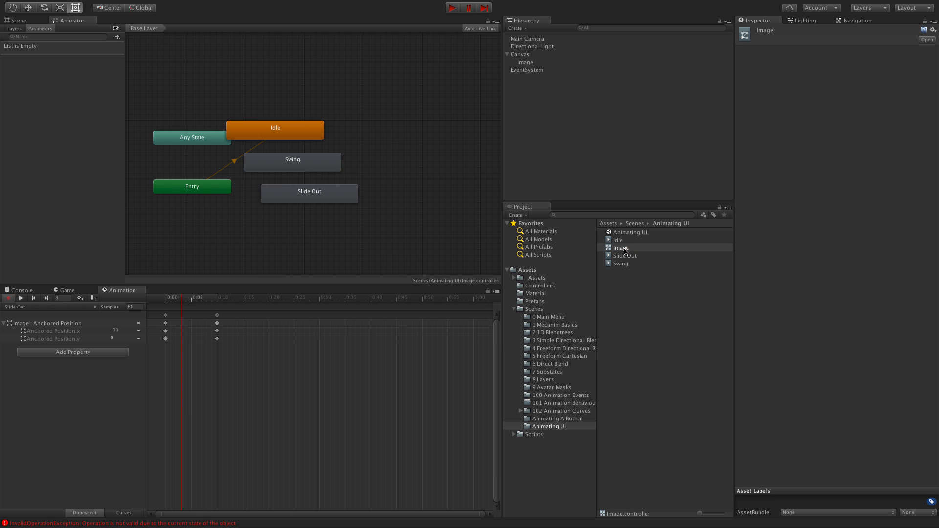
pyautogui.click(526, 62)
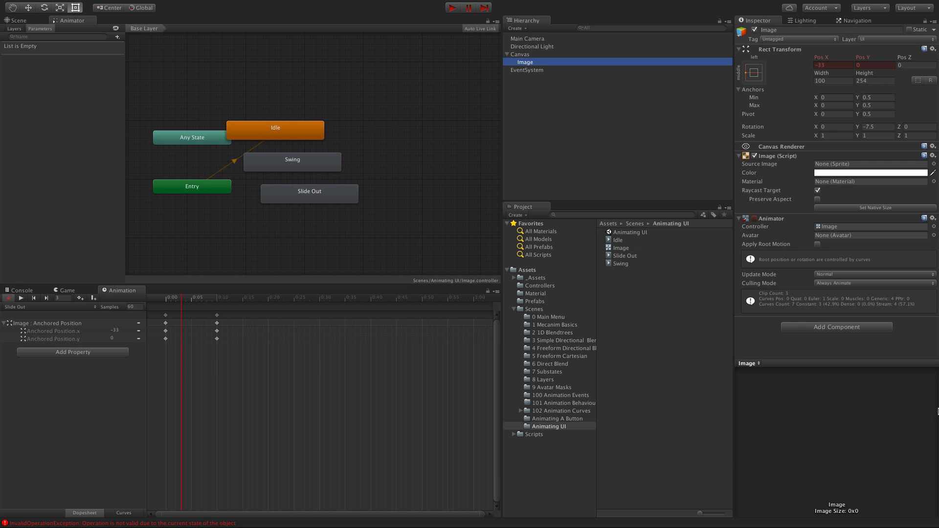
pyautogui.moveTo(848, 236)
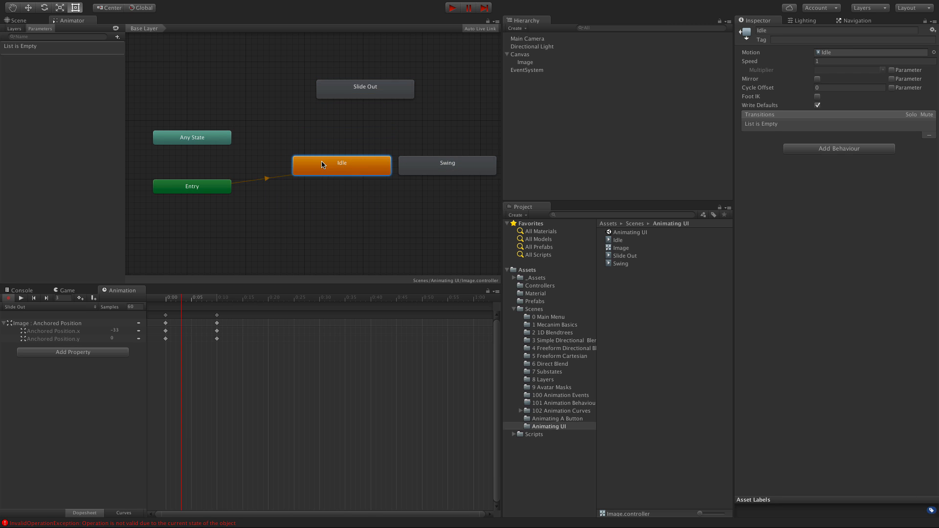
pyautogui.moveTo(342, 165); pyautogui.dragTo(335, 183)
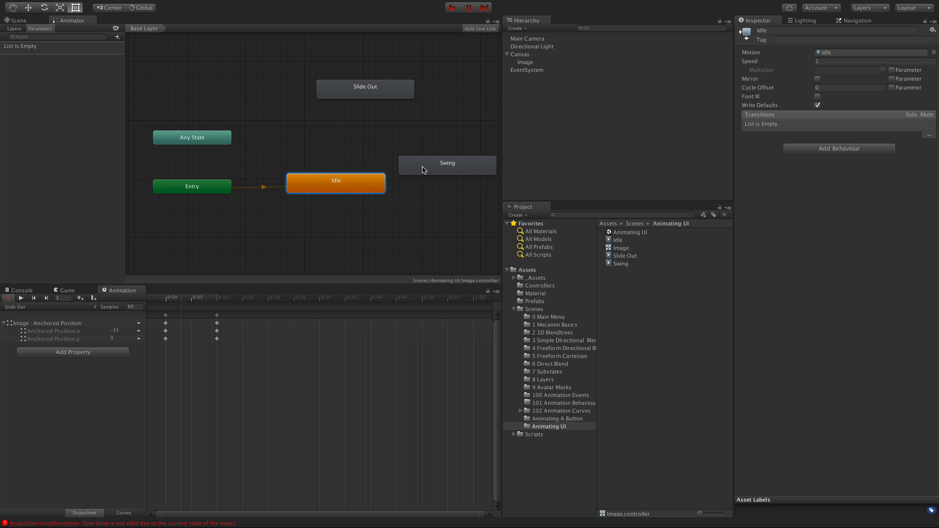
pyautogui.click(447, 165)
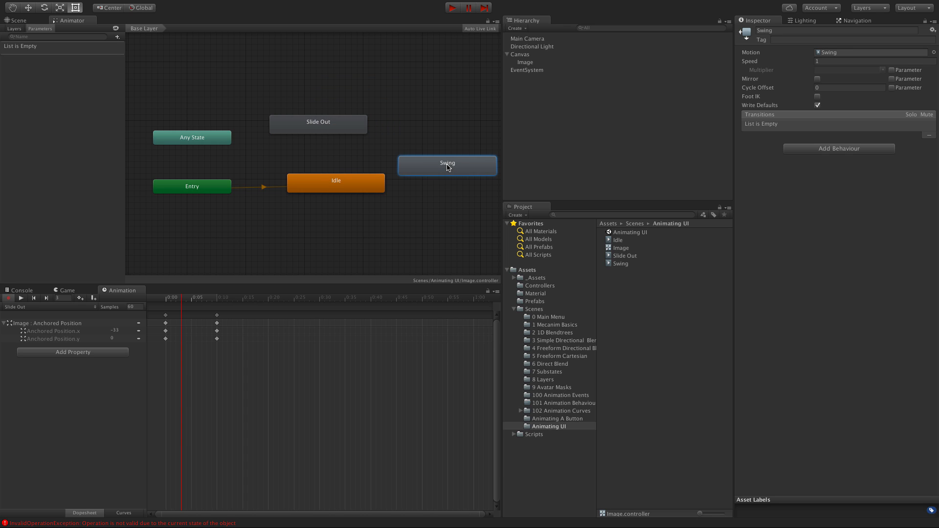
pyautogui.moveTo(448, 165); pyautogui.dragTo(441, 148)
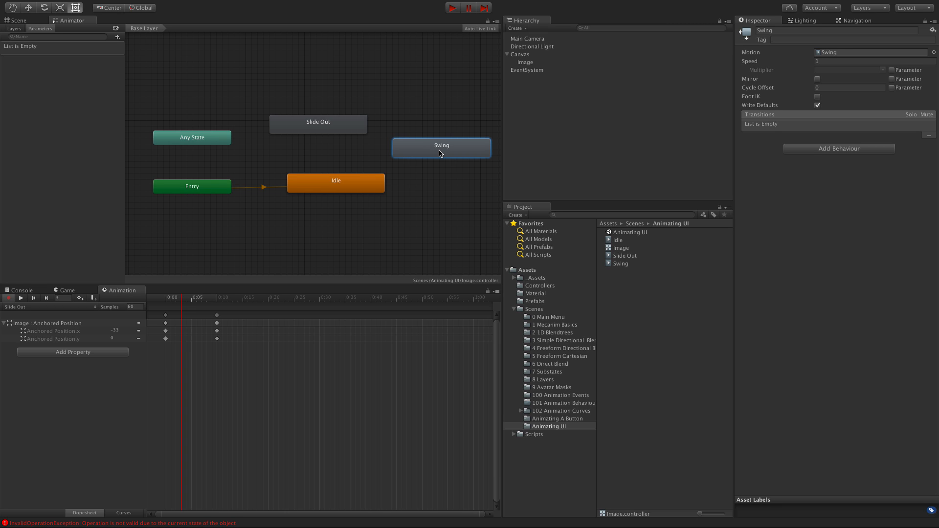
pyautogui.moveTo(355, 186)
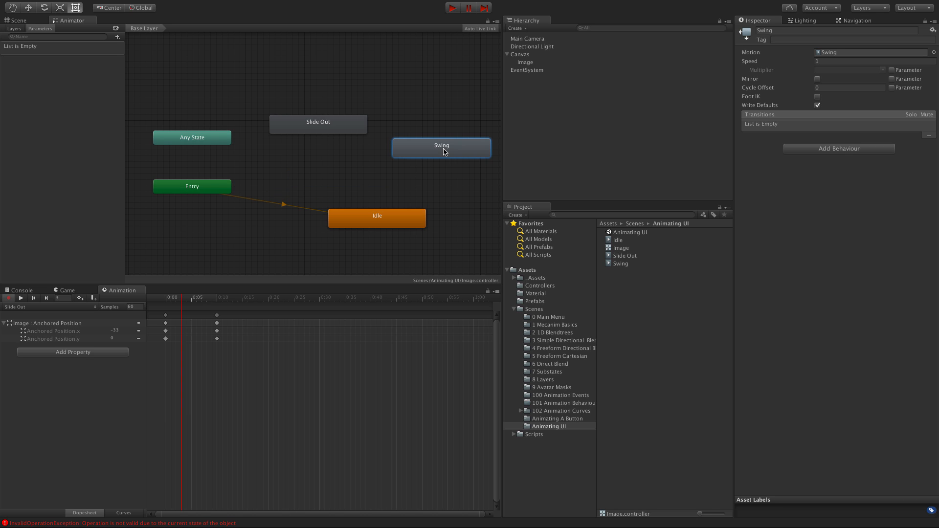
pyautogui.rightClick(444, 153)
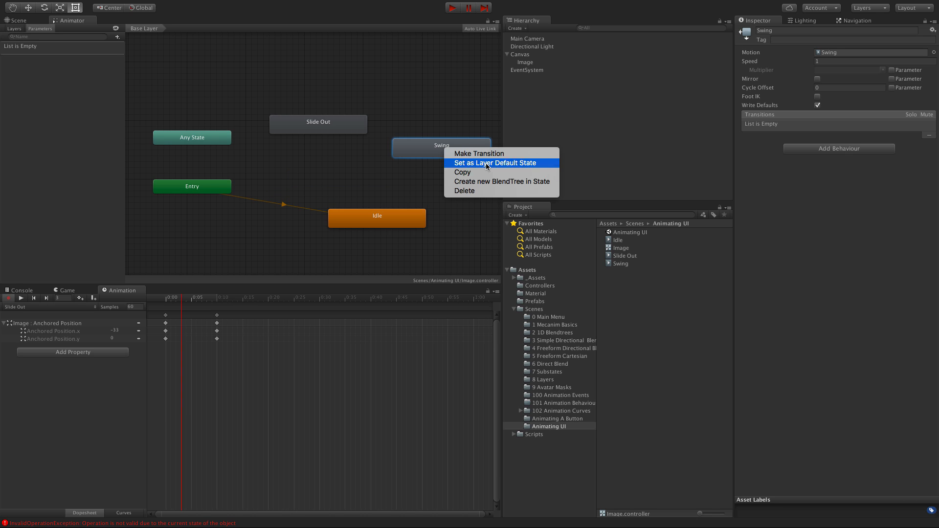
pyautogui.click(495, 163)
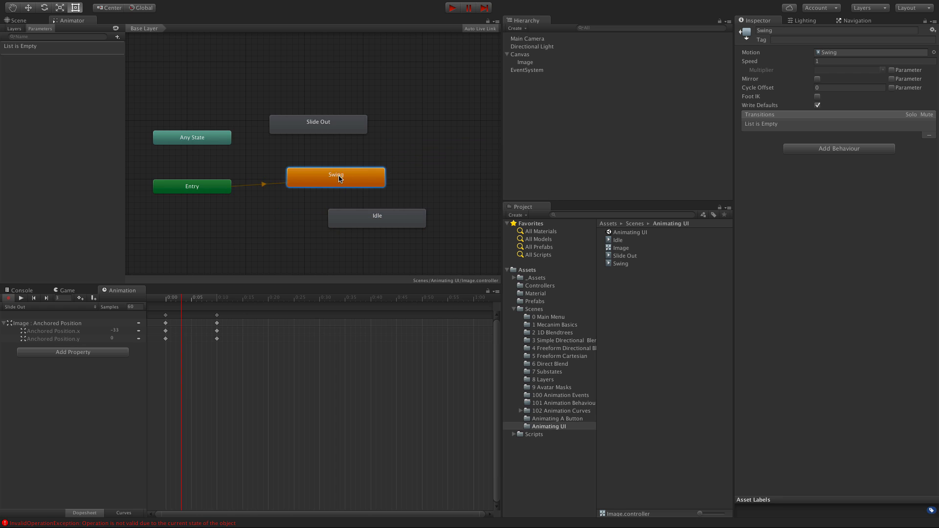
pyautogui.click(450, 7)
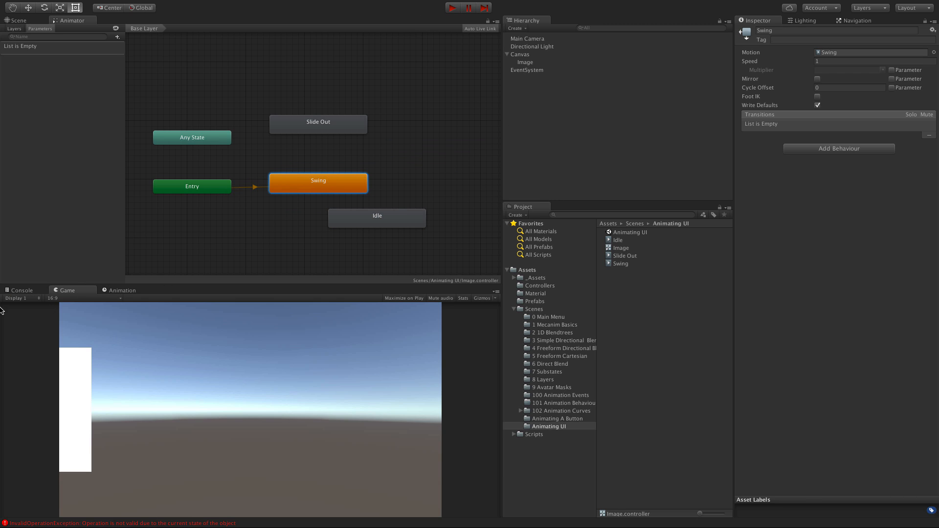
# Show the Game view, then start and stop Play mode to watch the Image swing.
pyautogui.click(123, 290)
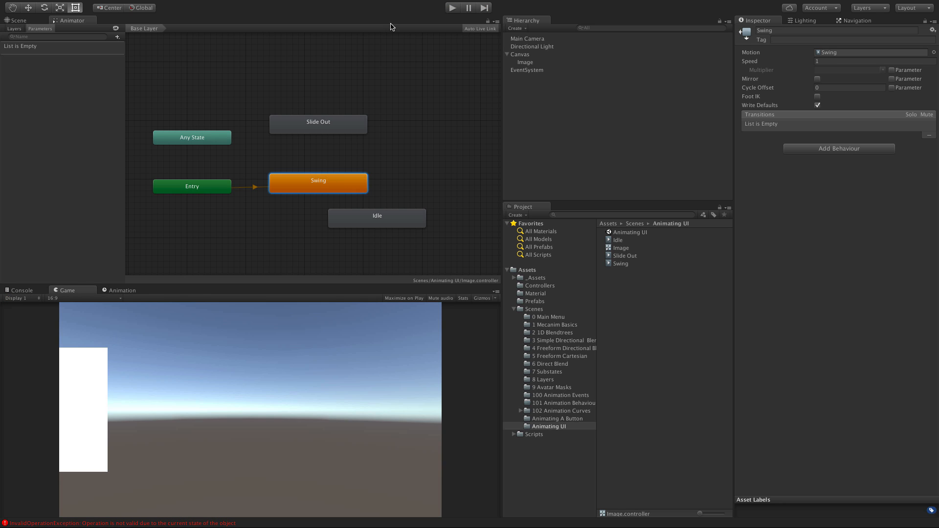
pyautogui.click(452, 8)
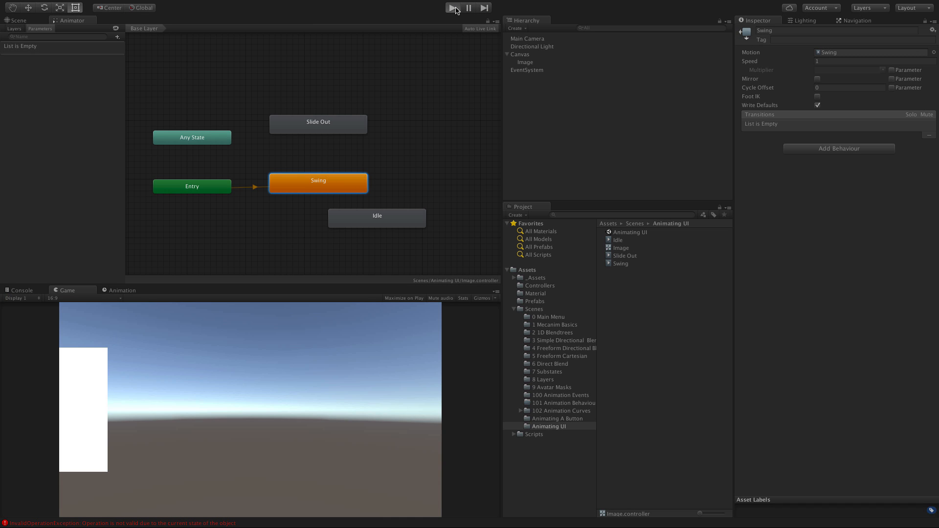
pyautogui.click(451, 8)
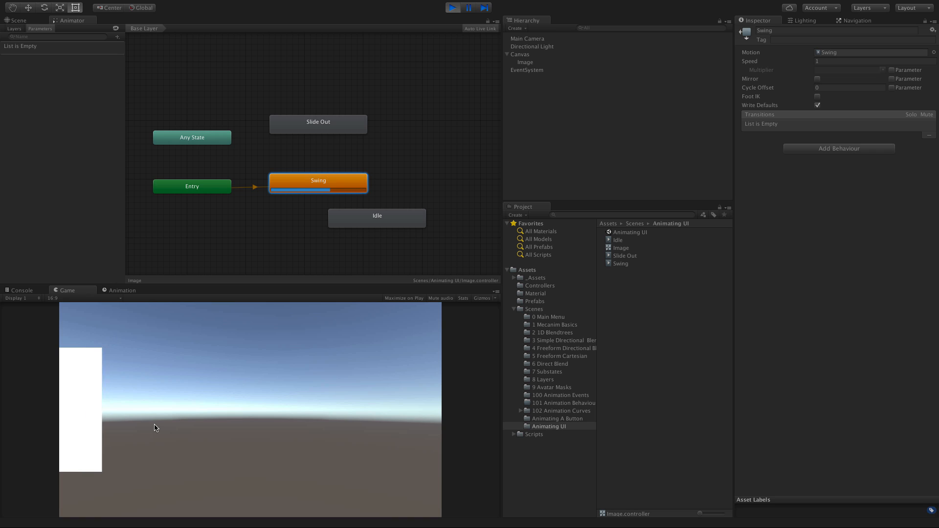
pyautogui.moveTo(277, 223)
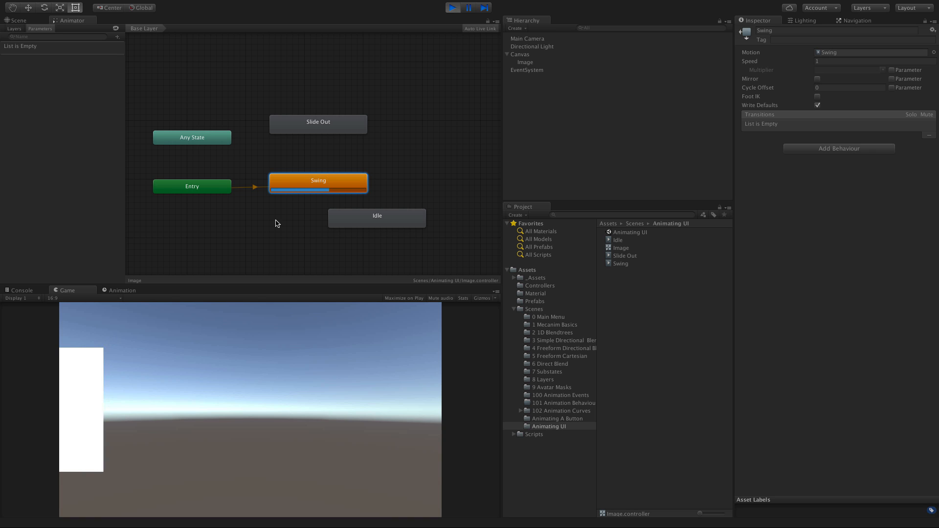
pyautogui.click(452, 7)
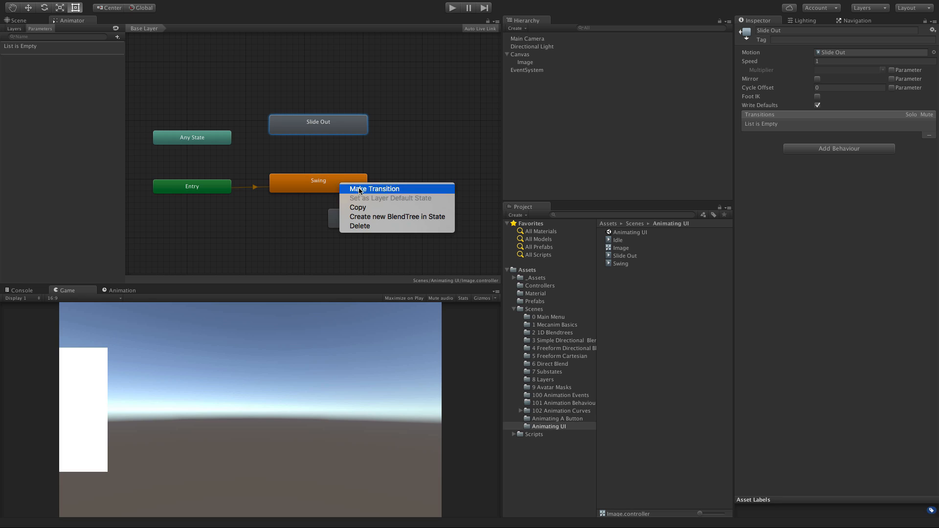
# Create Swing→Slide Out and Slide Out→Swing transitions, turning off Has Exit Time on Swing→Slide Out.
pyautogui.click(374, 189)
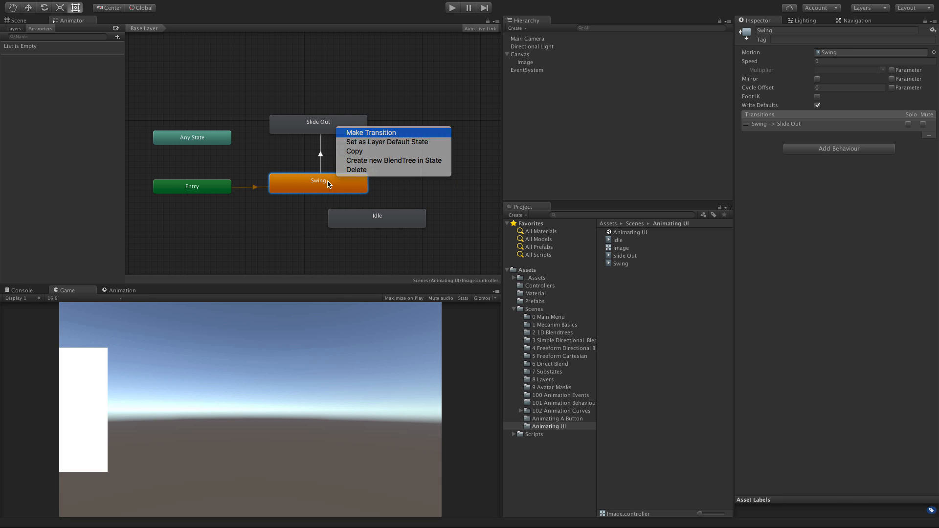
pyautogui.click(370, 133)
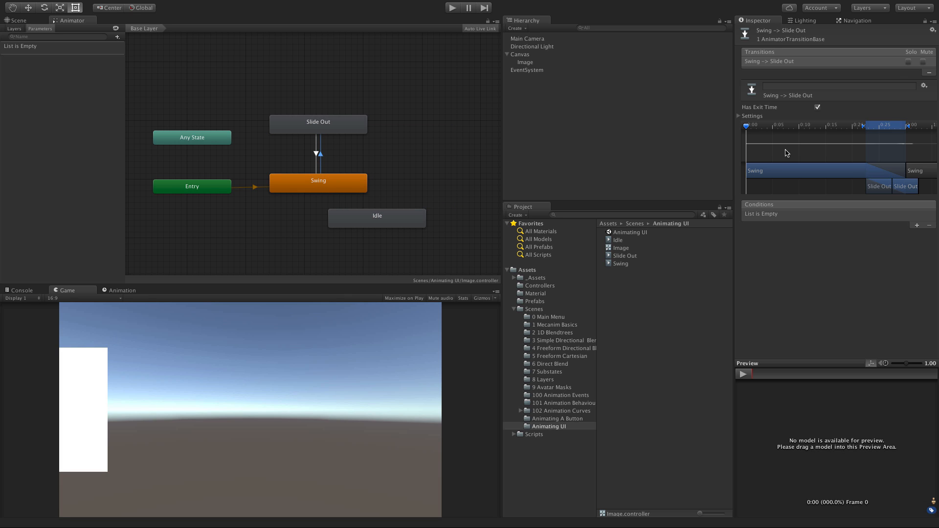
pyautogui.click(818, 107)
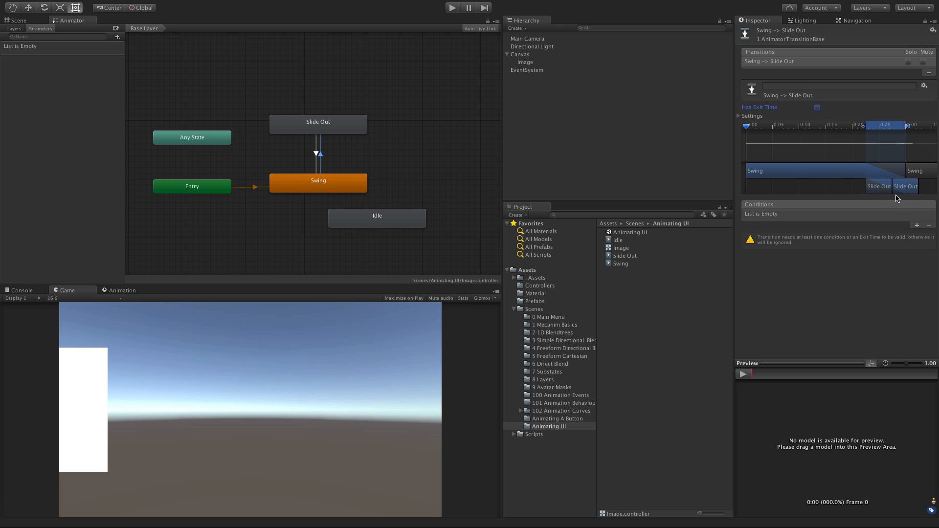
pyautogui.click(116, 37)
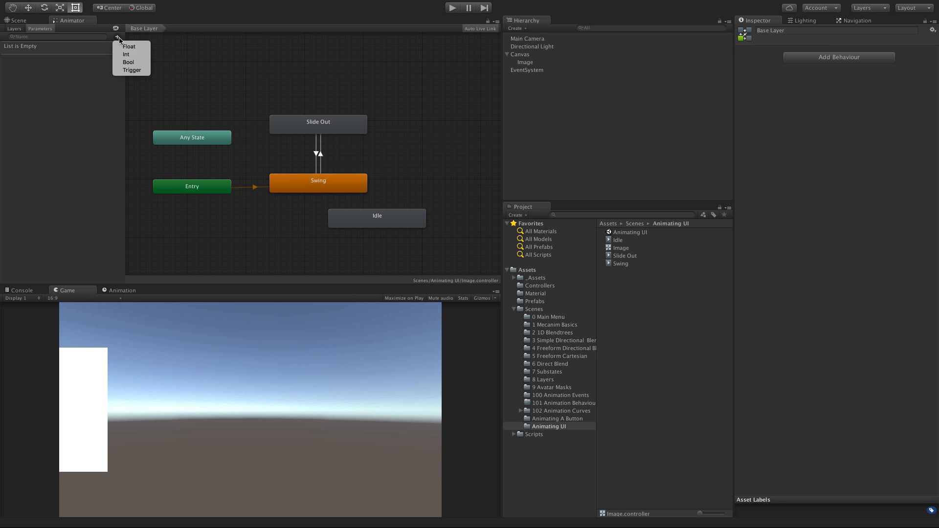
# Add a Bool parameter named SlideOut, then reselect the Image object.
pyautogui.click(128, 63)
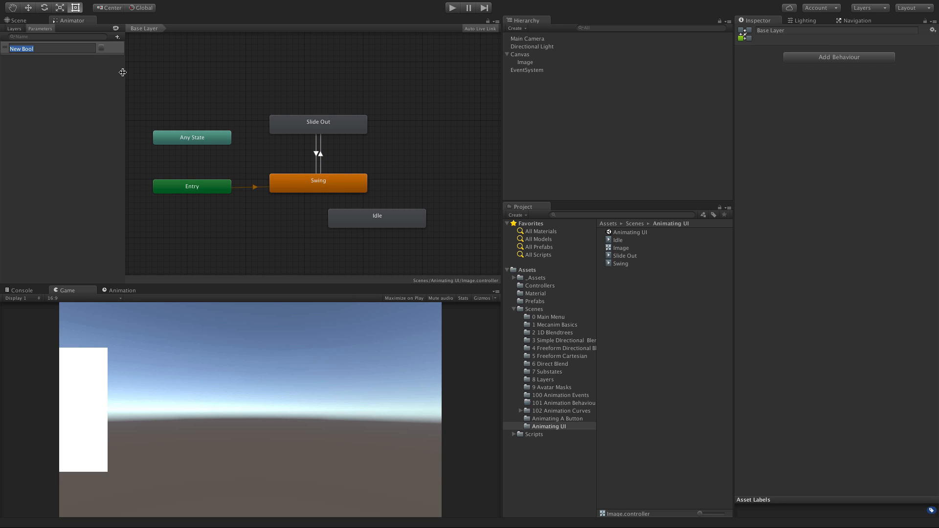
pyautogui.write('S')
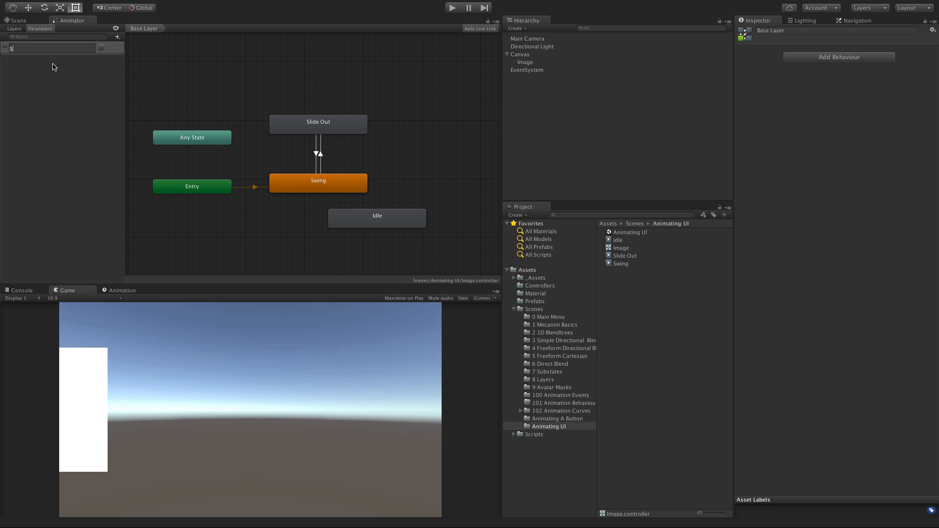
pyautogui.write('lideOut')
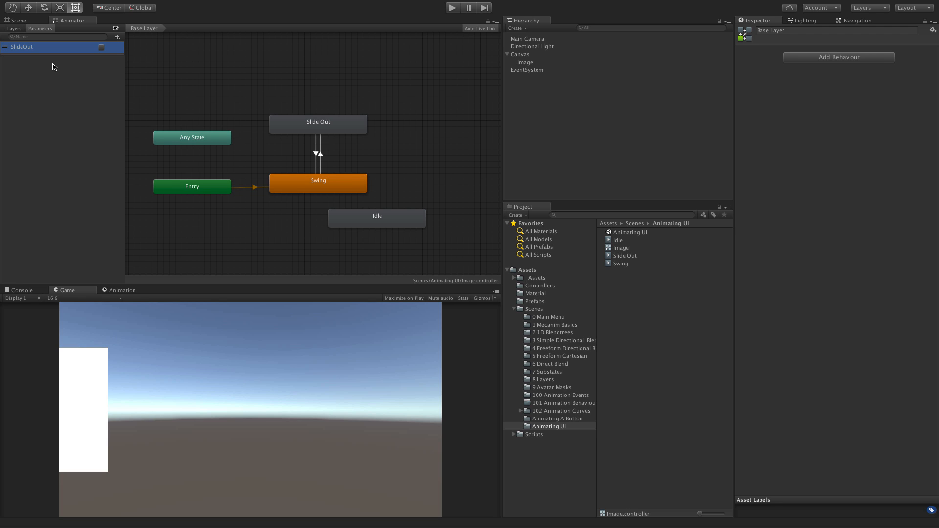
pyautogui.moveTo(82, 60)
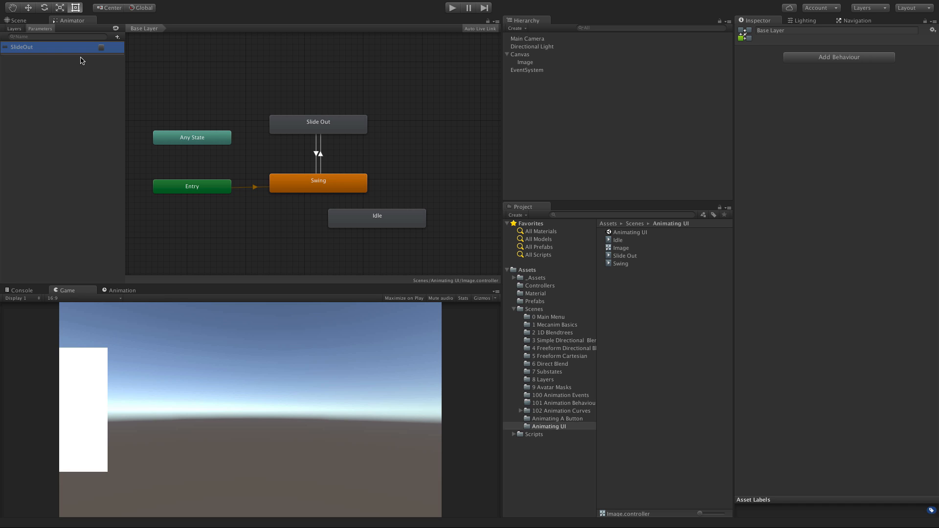
pyautogui.click(525, 62)
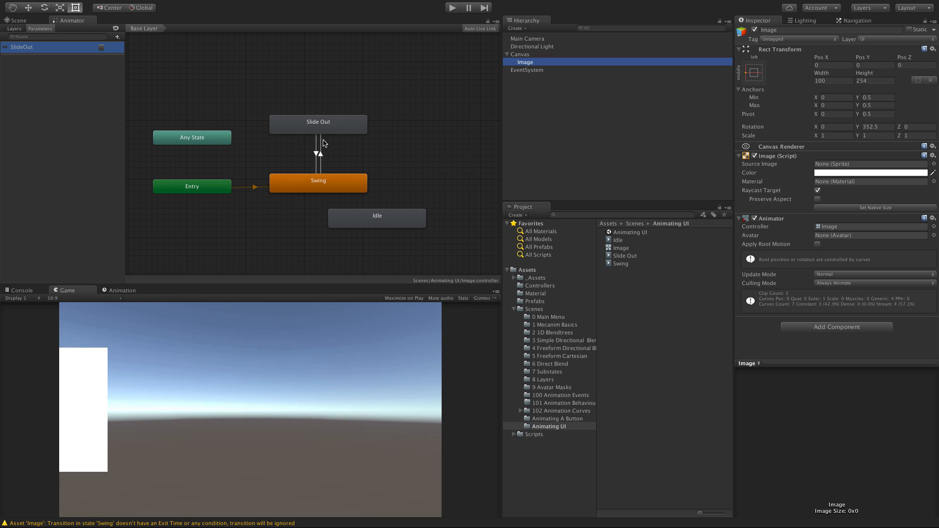
# Give the Swing→Slide Out transition a condition of SlideOut true.
pyautogui.click(317, 154)
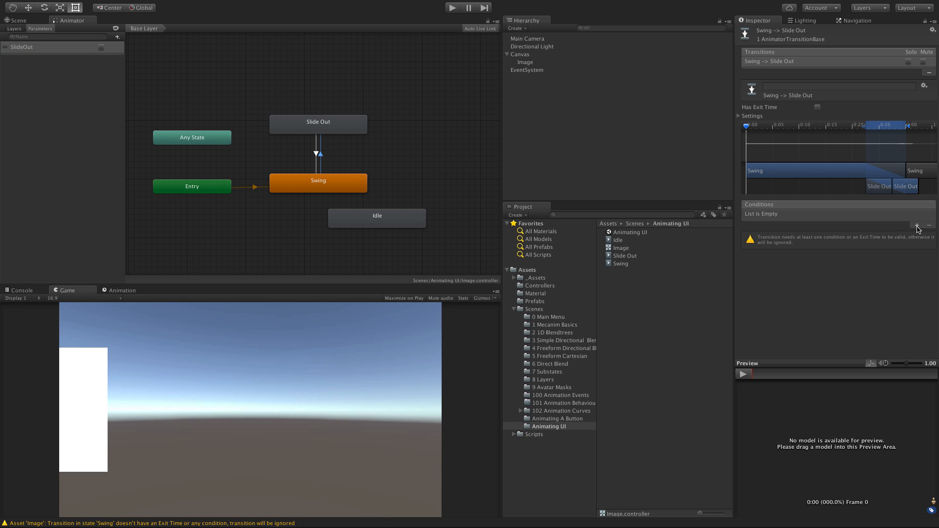
pyautogui.click(917, 225)
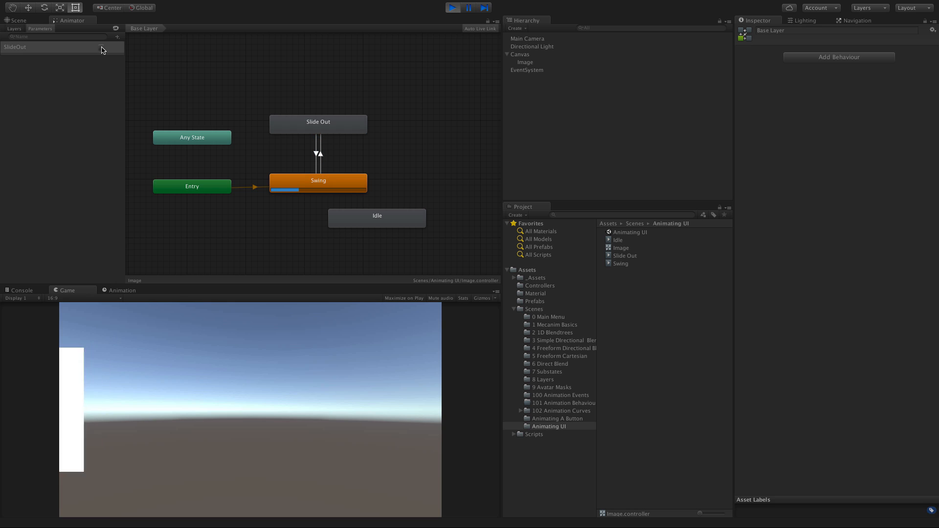
pyautogui.click(317, 154)
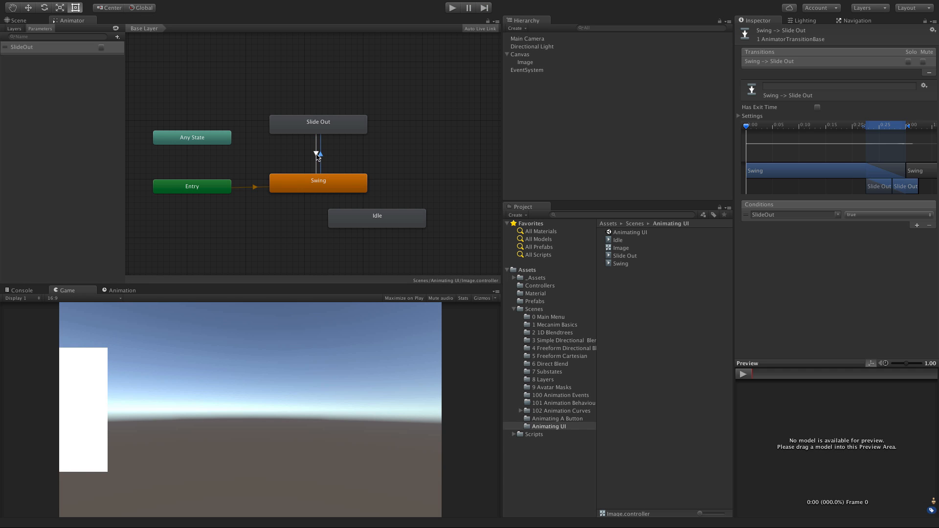
# On the Slide Out→Swing transition, disable Has Exit Time and require SlideOut false.
pyautogui.click(316, 154)
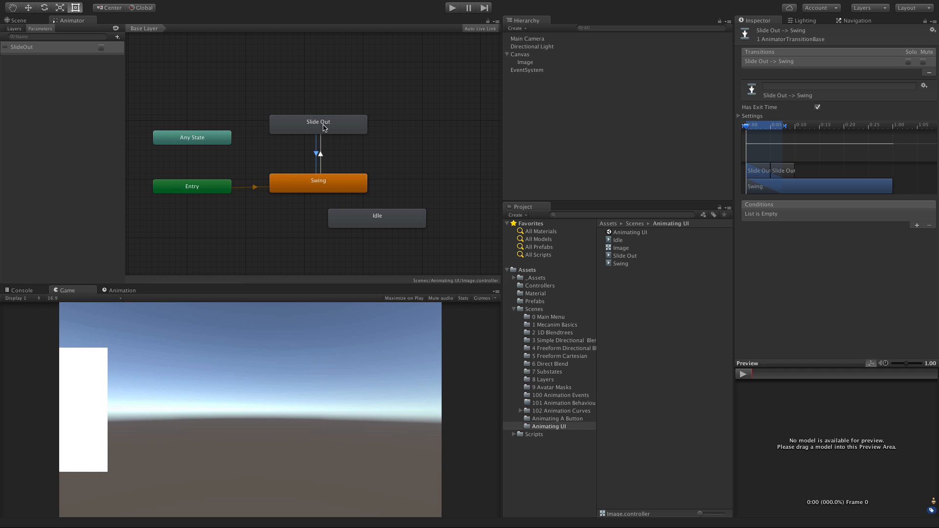
pyautogui.moveTo(801, 108)
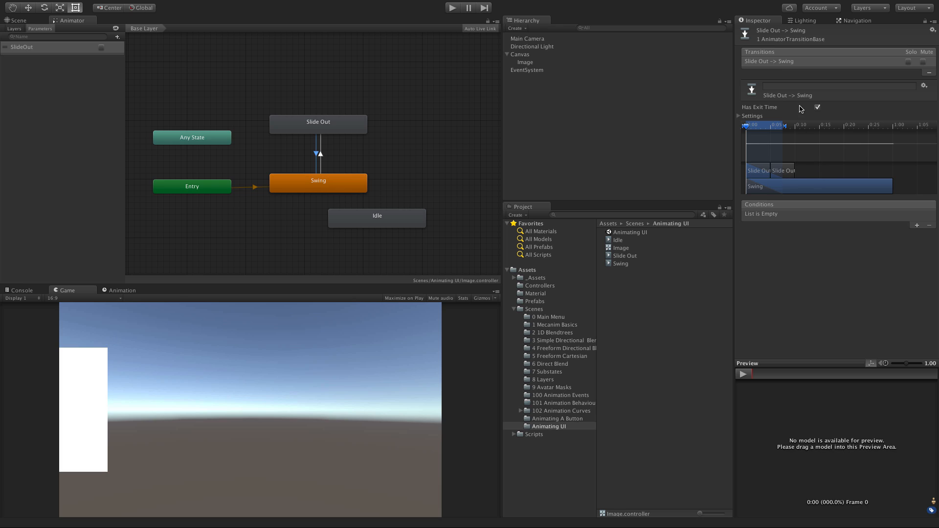
pyautogui.click(818, 107)
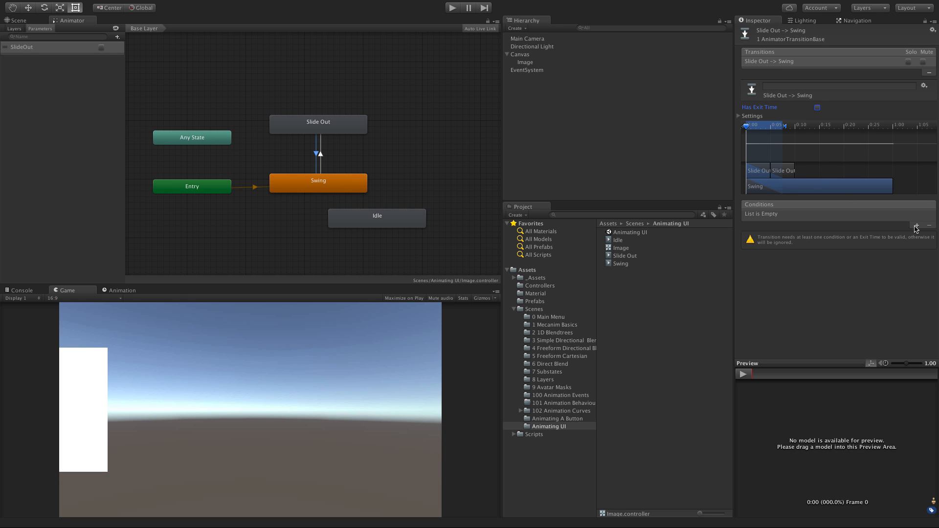
pyautogui.click(916, 227)
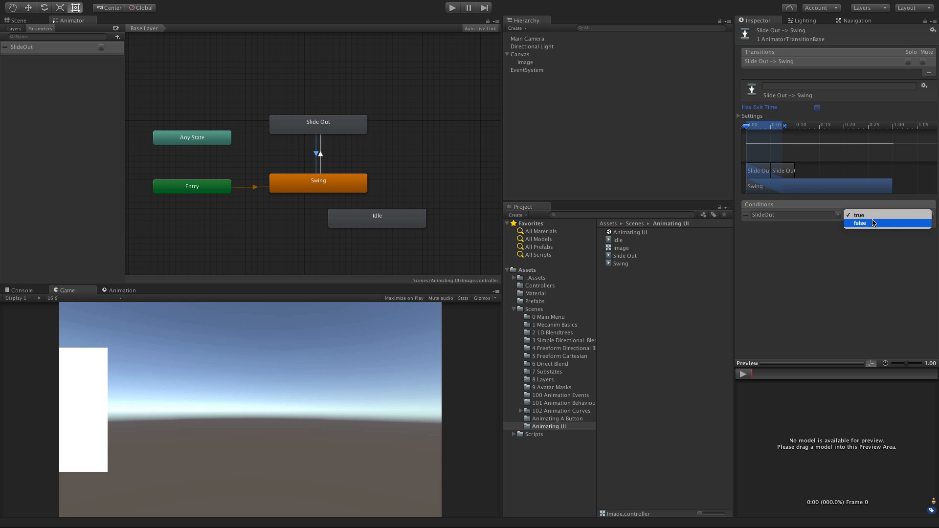
pyautogui.click(860, 223)
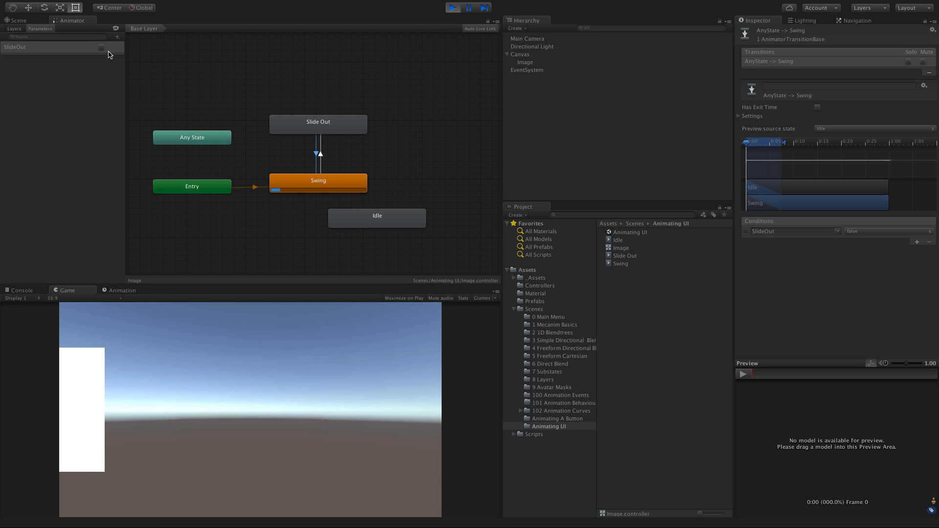
# Toggle SlideOut during the test, then disable Loop Time on the Slide Out clip.
pyautogui.click(102, 47)
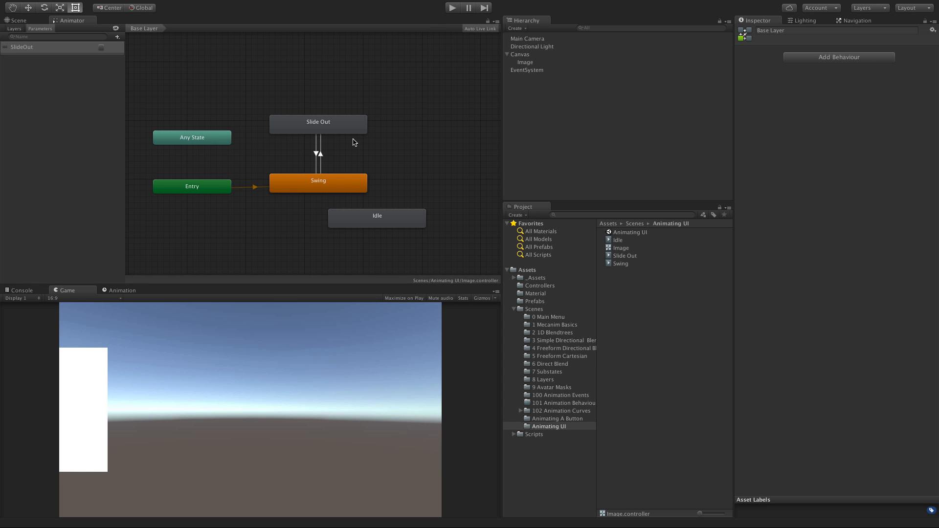
pyautogui.click(318, 124)
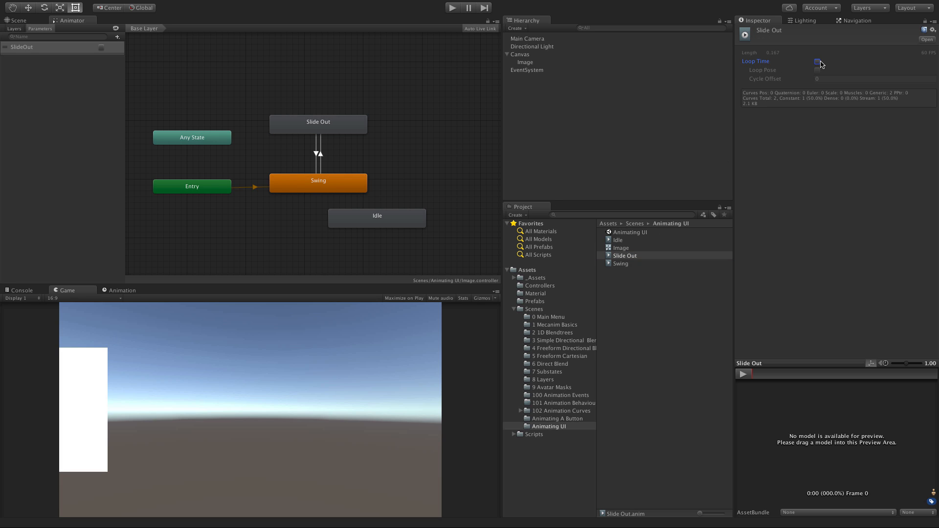
pyautogui.click(817, 61)
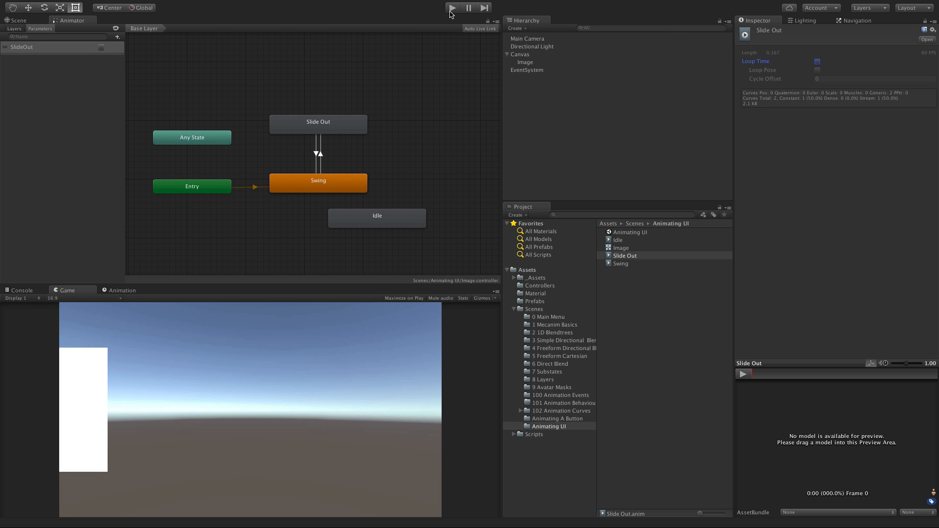
# Play the scene, set SlideOut true, and check the image slide away in the Scene view.
pyautogui.click(452, 7)
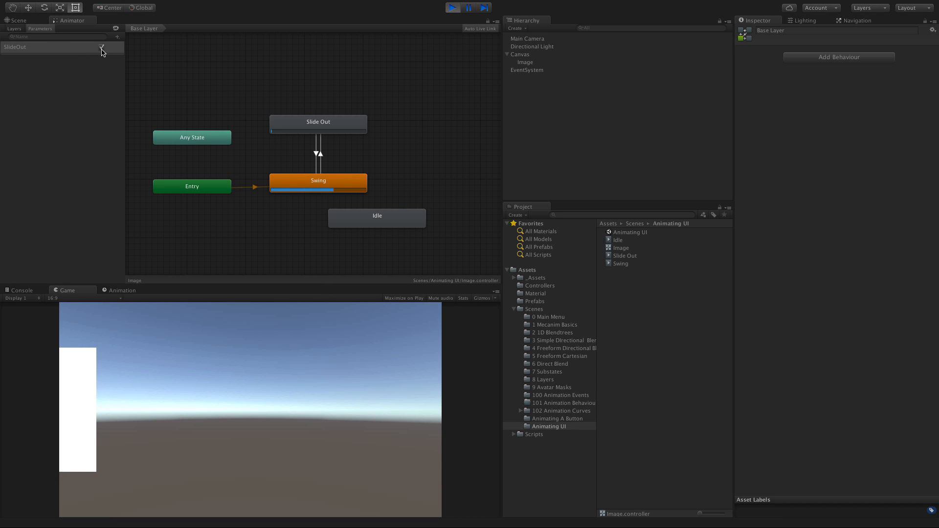
pyautogui.click(101, 47)
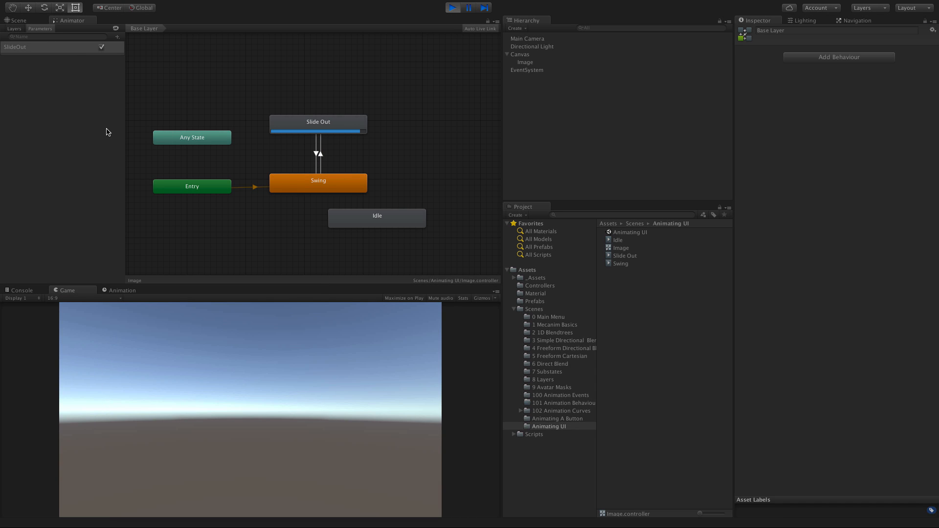
pyautogui.click(17, 20)
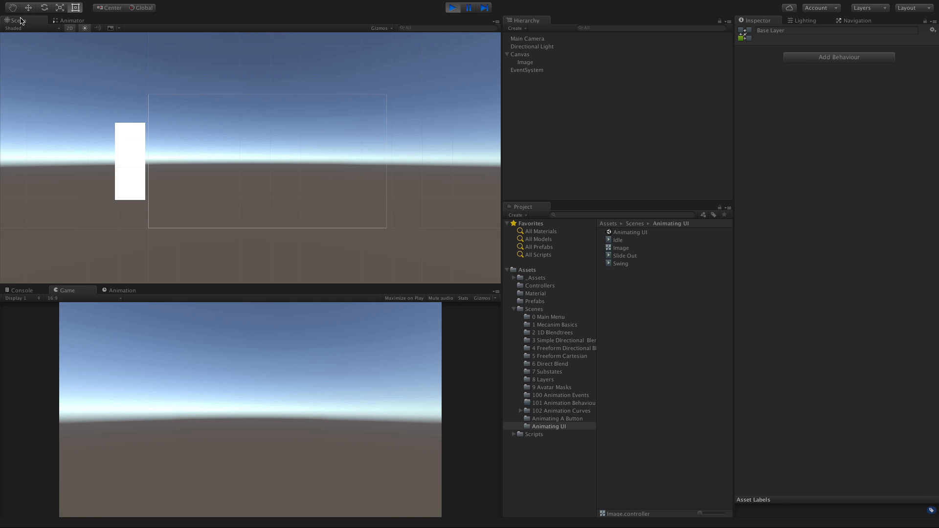
pyautogui.moveTo(145, 204)
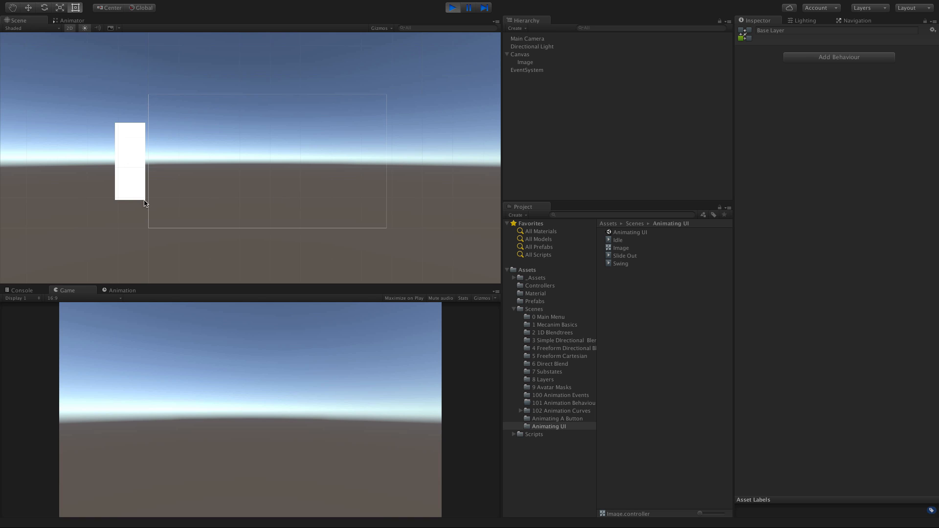
pyautogui.click(76, 20)
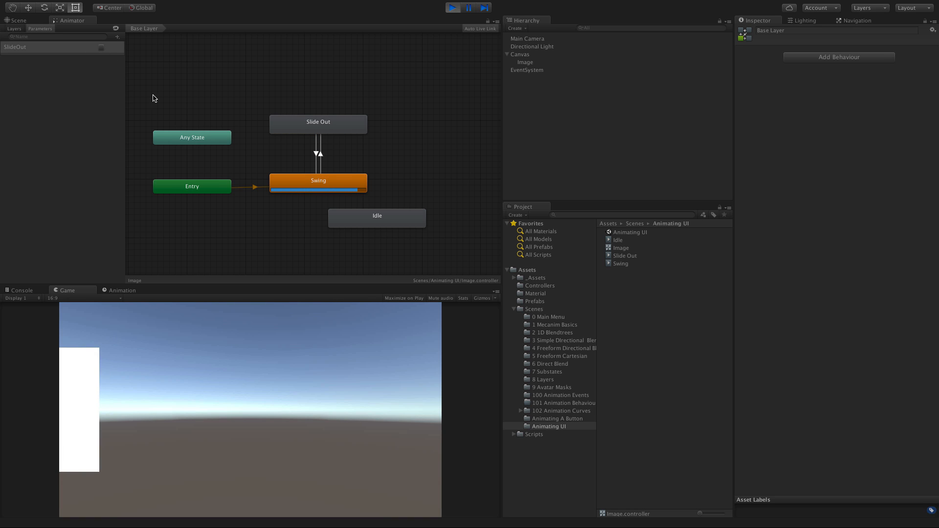
pyautogui.moveTo(183, 103)
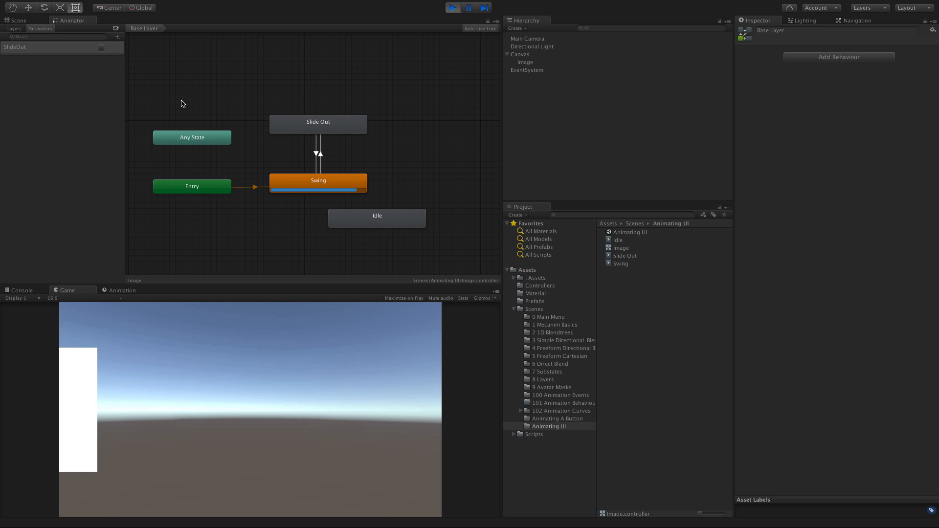
pyautogui.moveTo(499, 38)
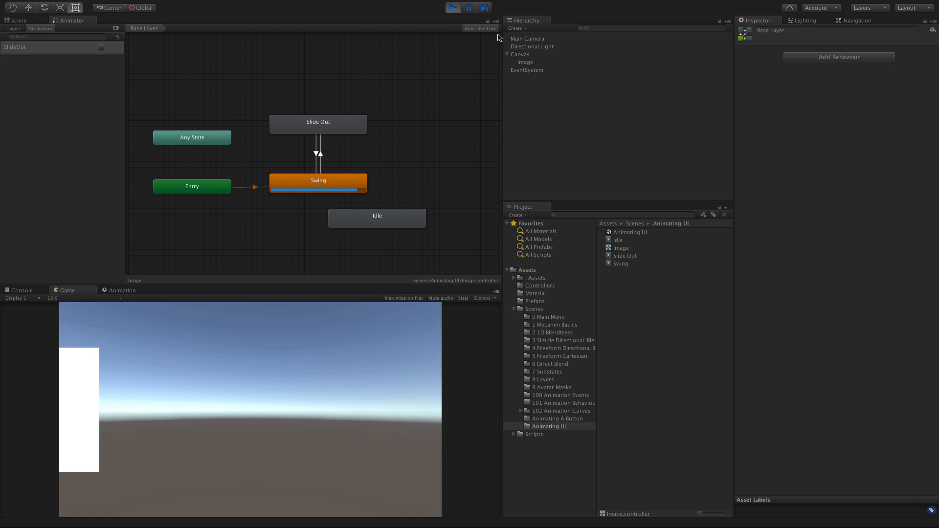
pyautogui.moveTo(149, 11)
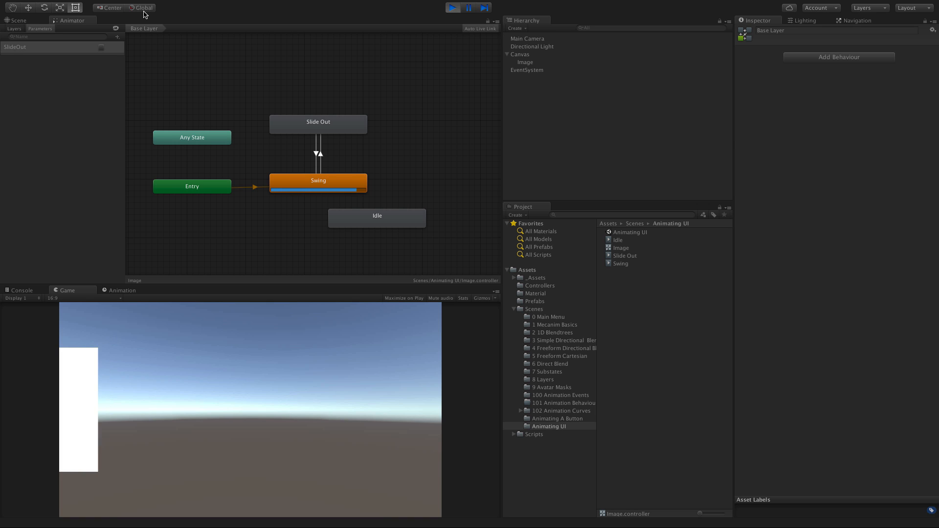
pyautogui.click(452, 8)
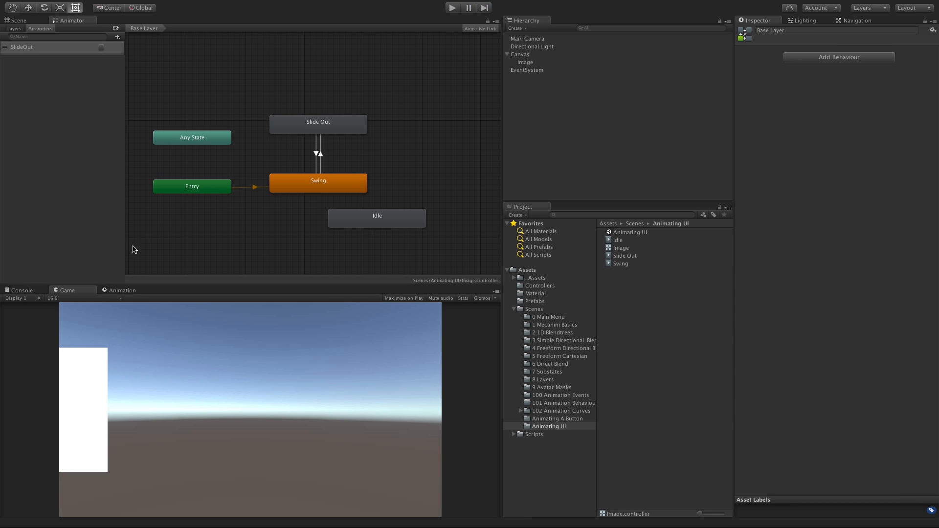
# In the Slide Out clip timeline with Image selected, expand Image (Script) properties under Add Property.
pyautogui.click(122, 291)
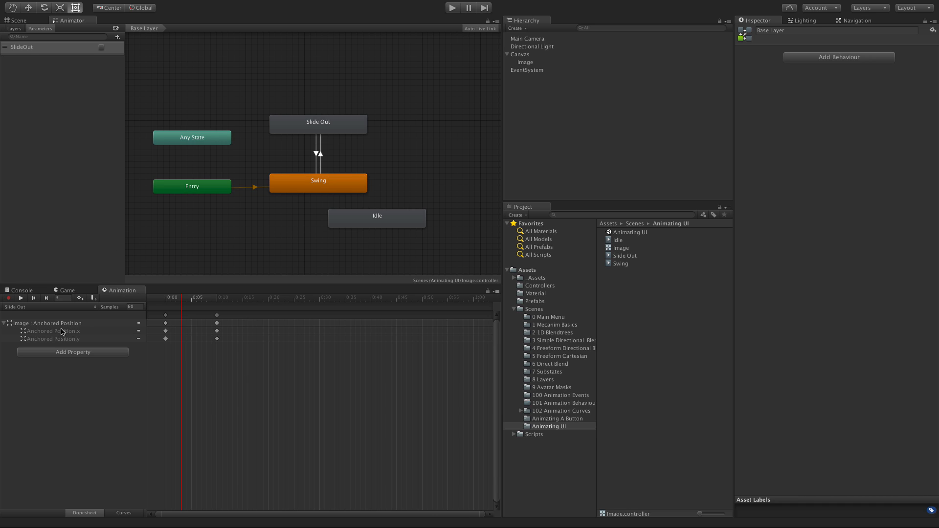
pyautogui.click(73, 353)
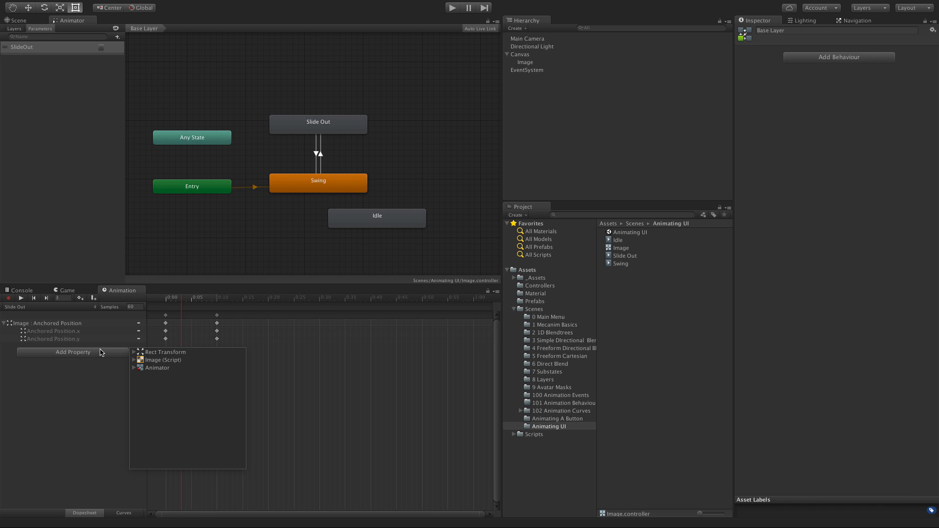
pyautogui.moveTo(523, 74)
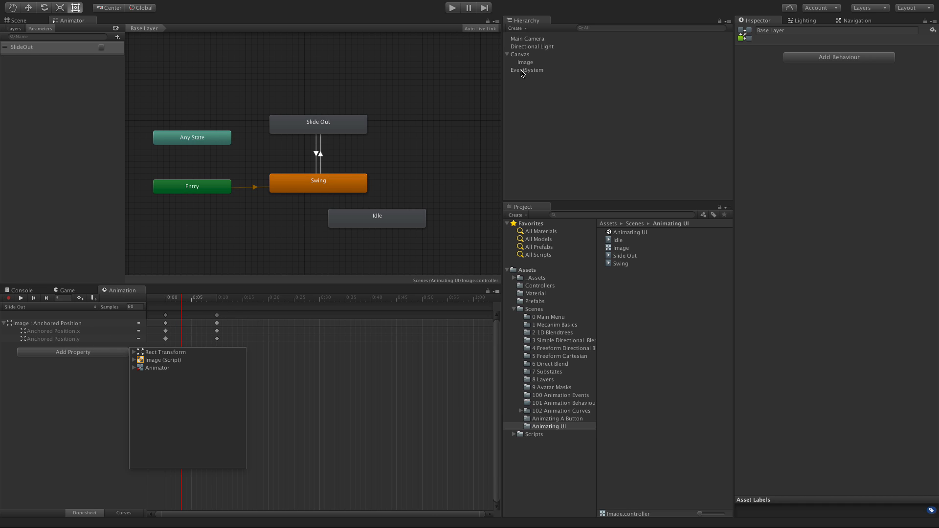
pyautogui.click(525, 62)
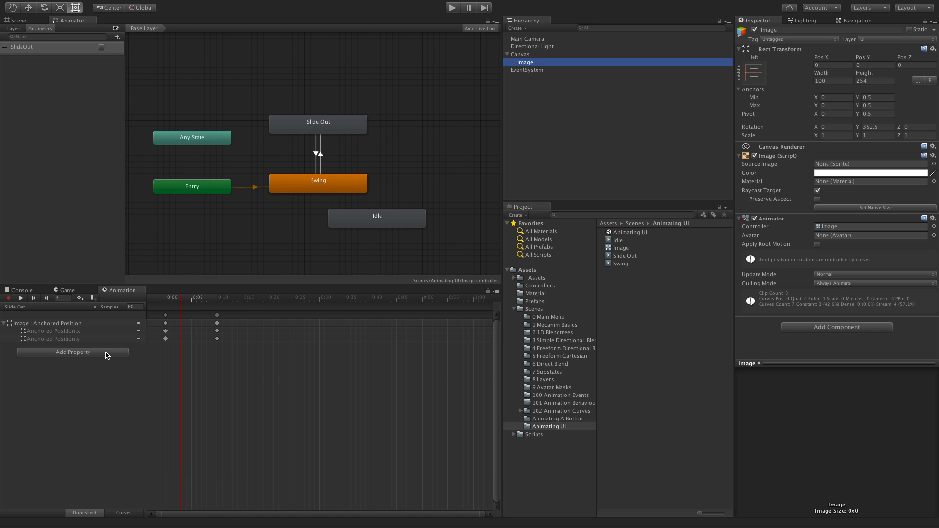
pyautogui.click(73, 352)
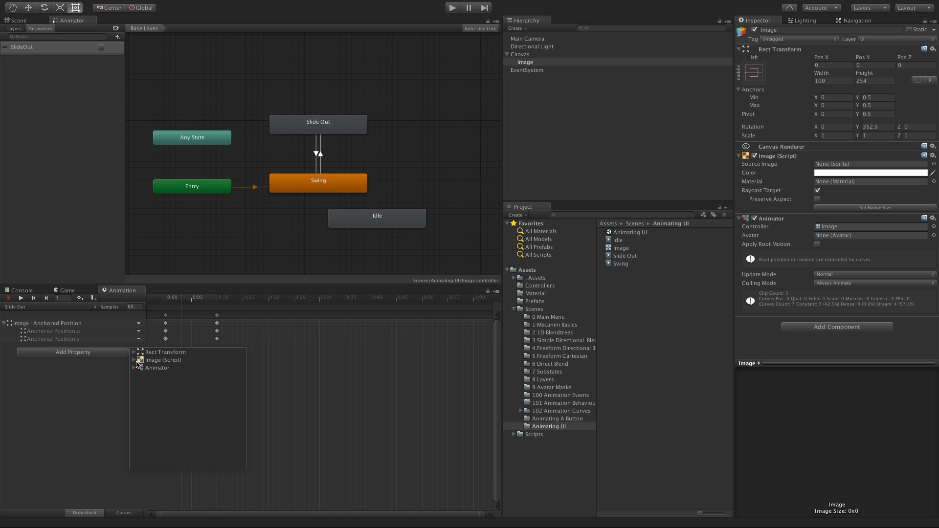
pyautogui.click(136, 360)
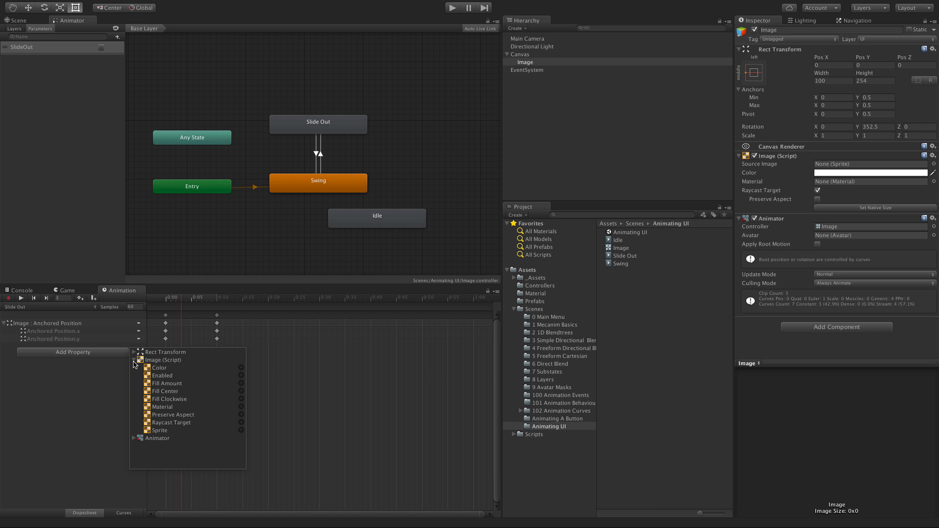